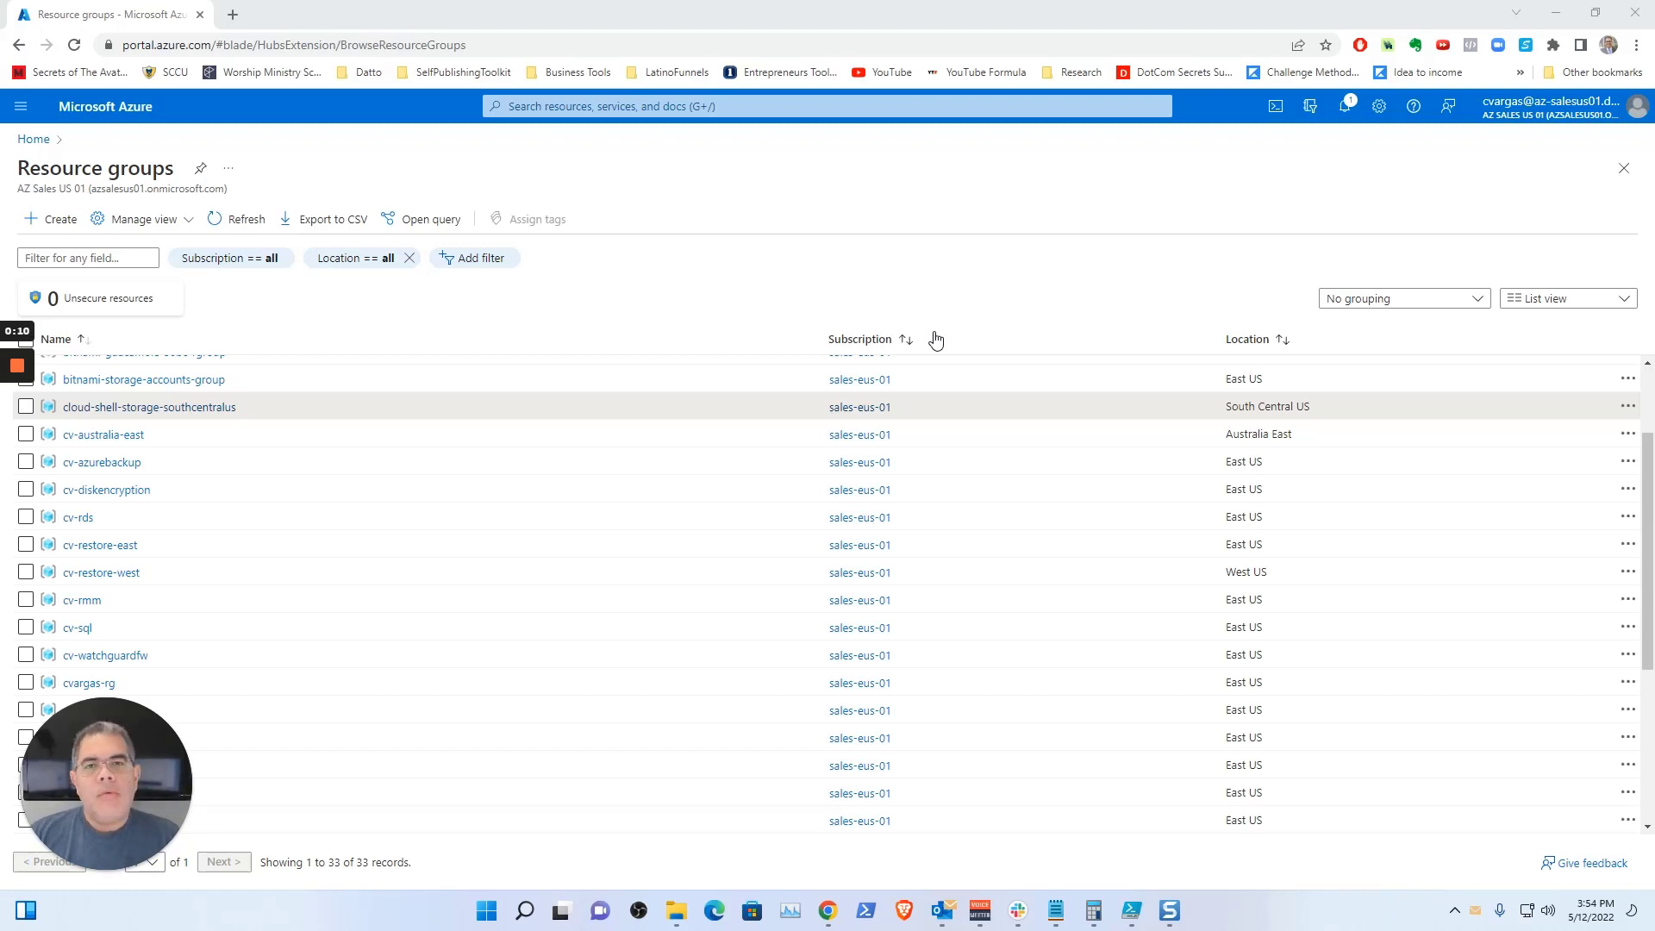
pyautogui.moveTo(995, 344)
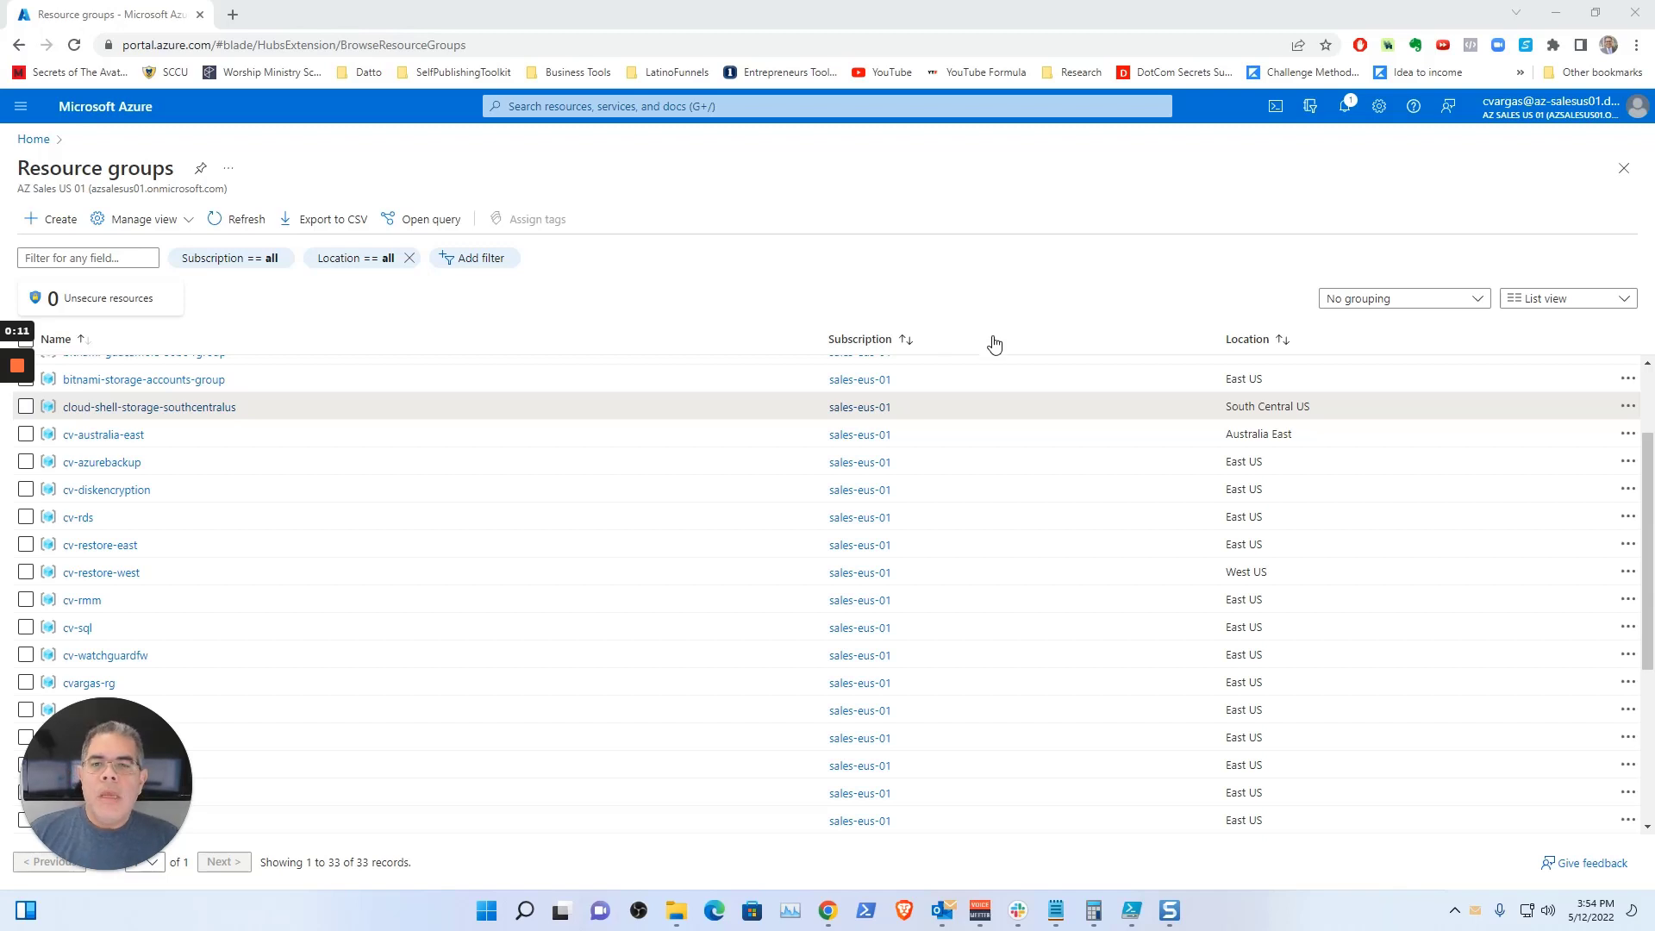
pyautogui.moveTo(1001, 279)
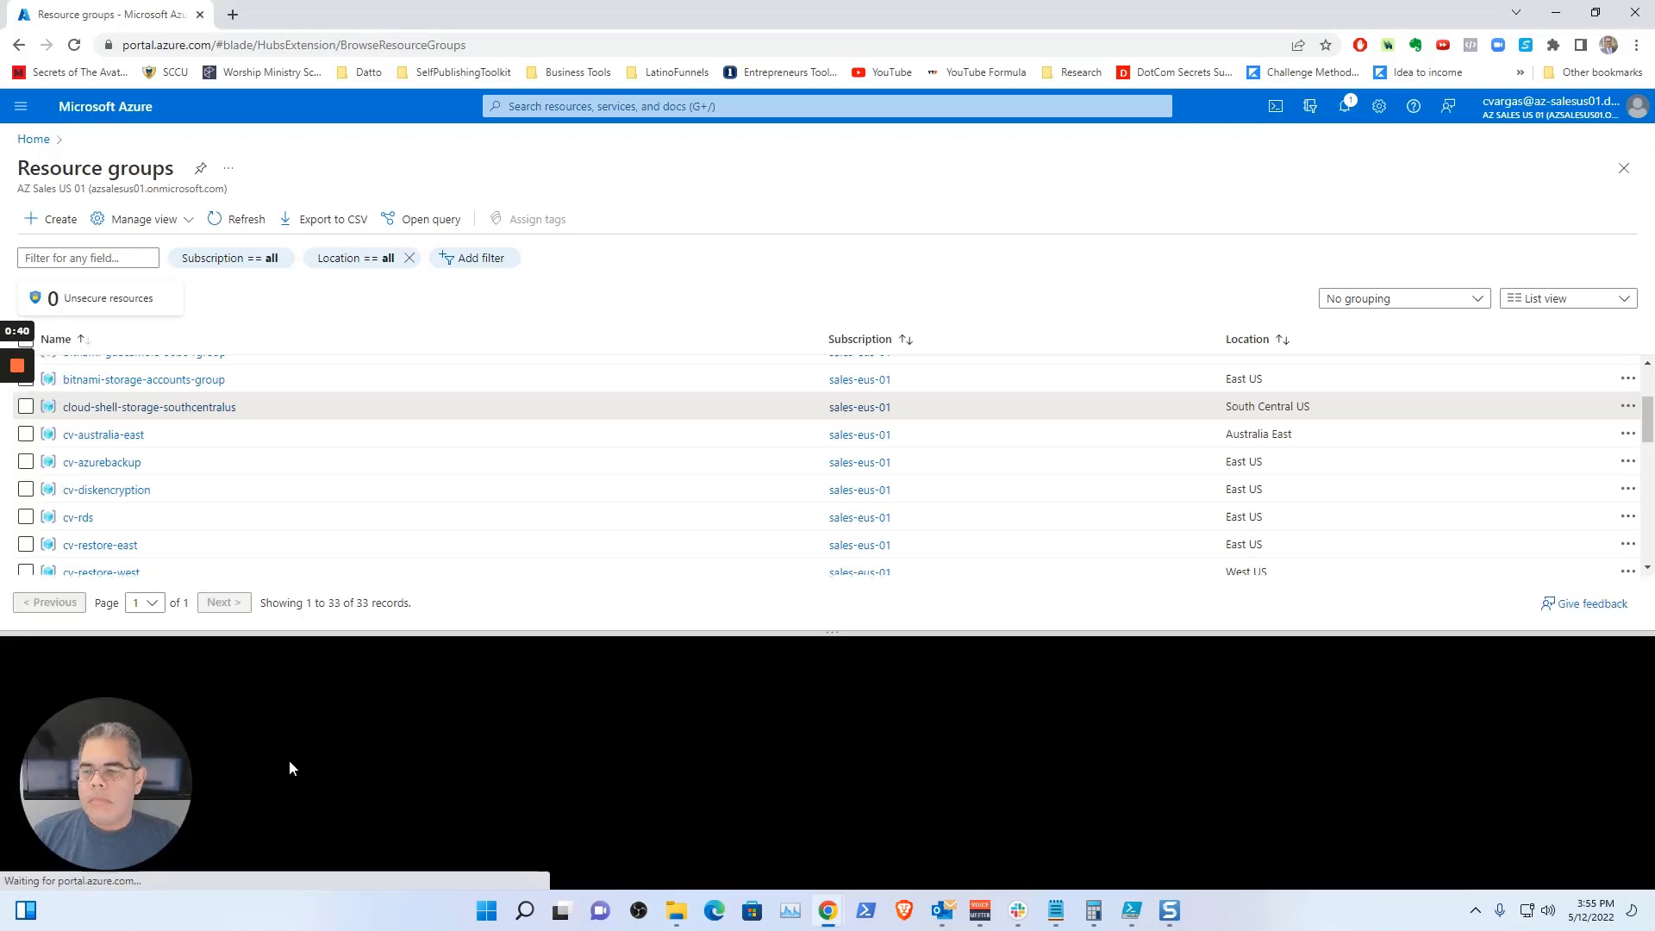
# - Change the Cloud Shell directory to ./clouddrive with cd
pyautogui.click(1275, 106)
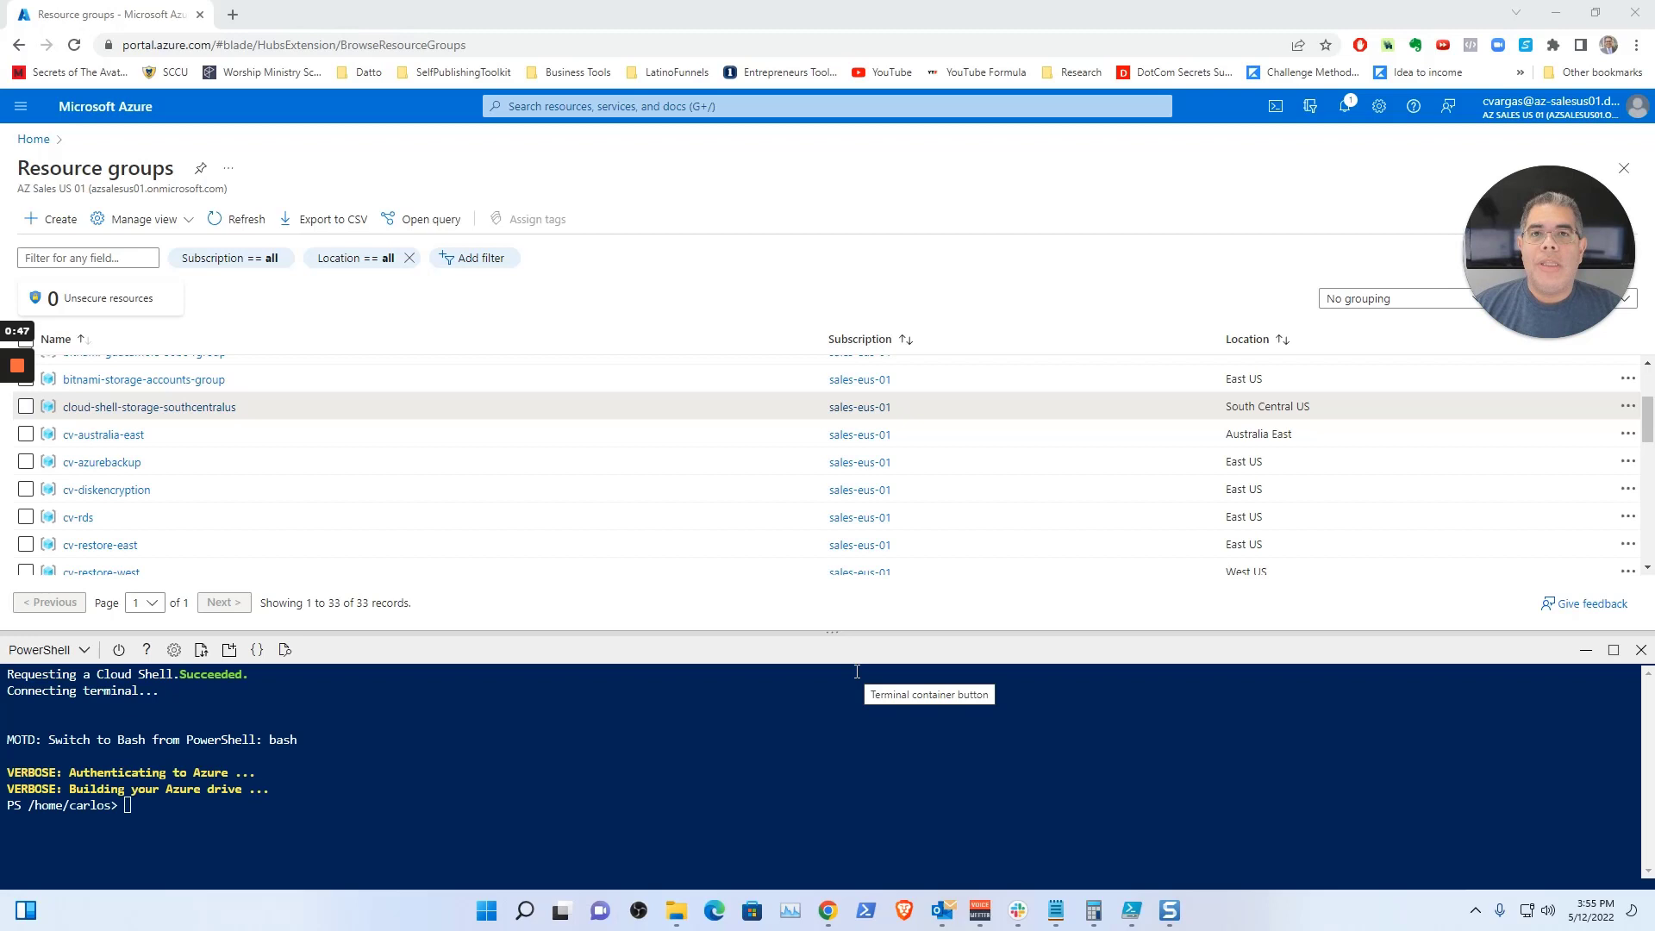
pyautogui.moveTo(731, 784)
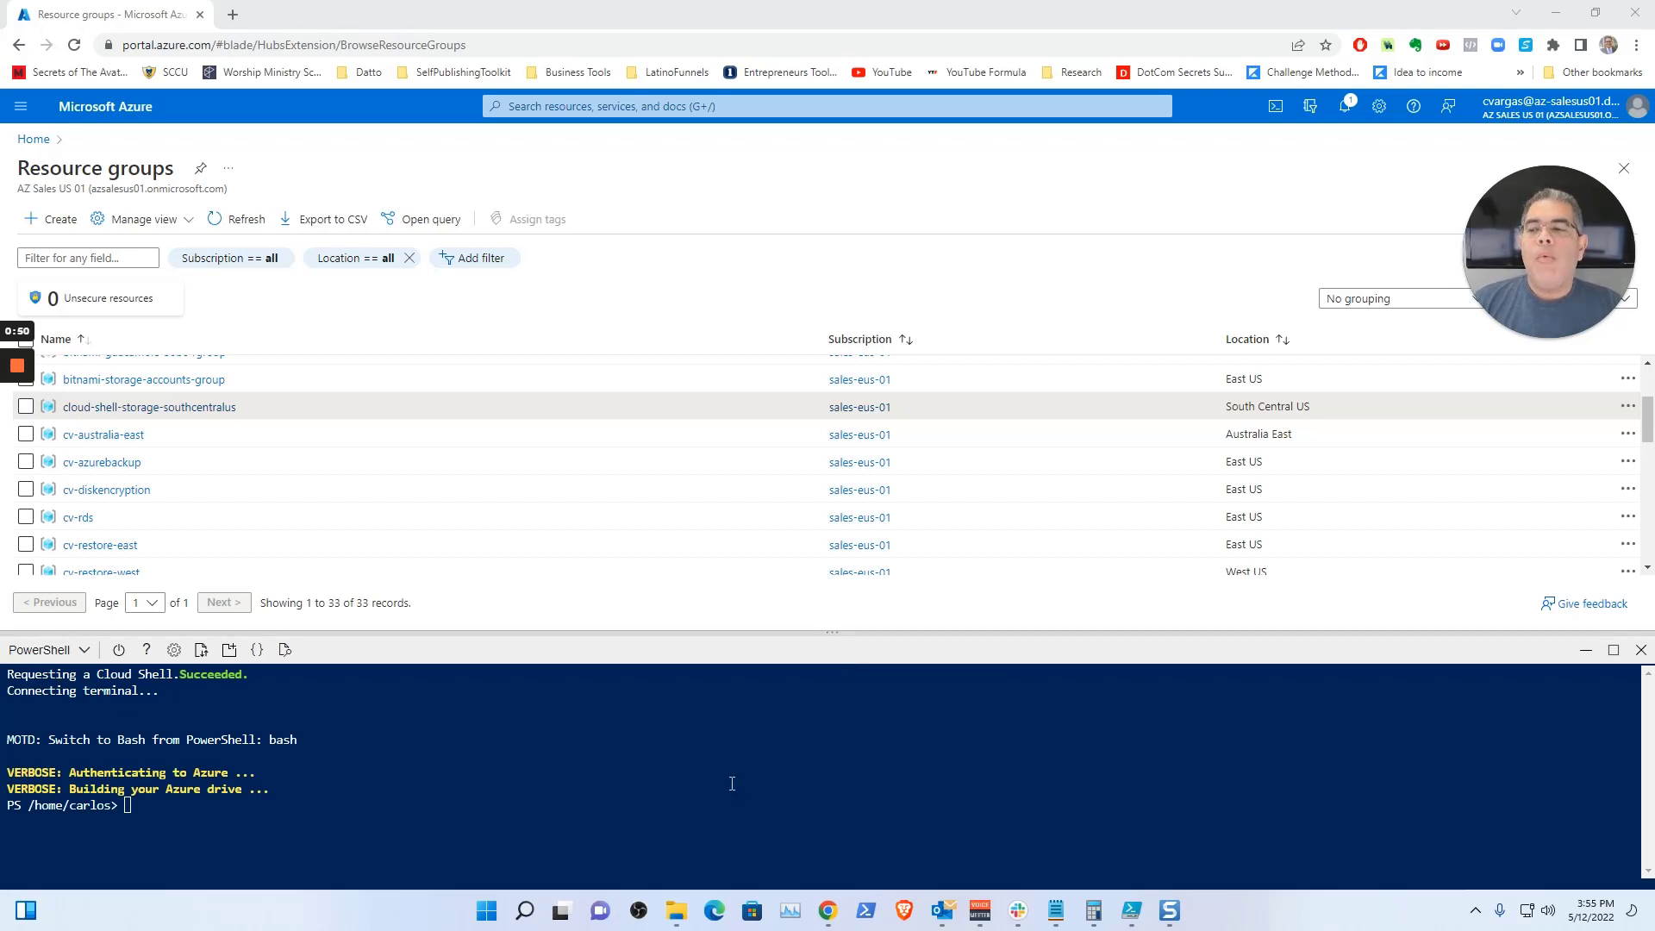
pyautogui.moveTo(726, 789)
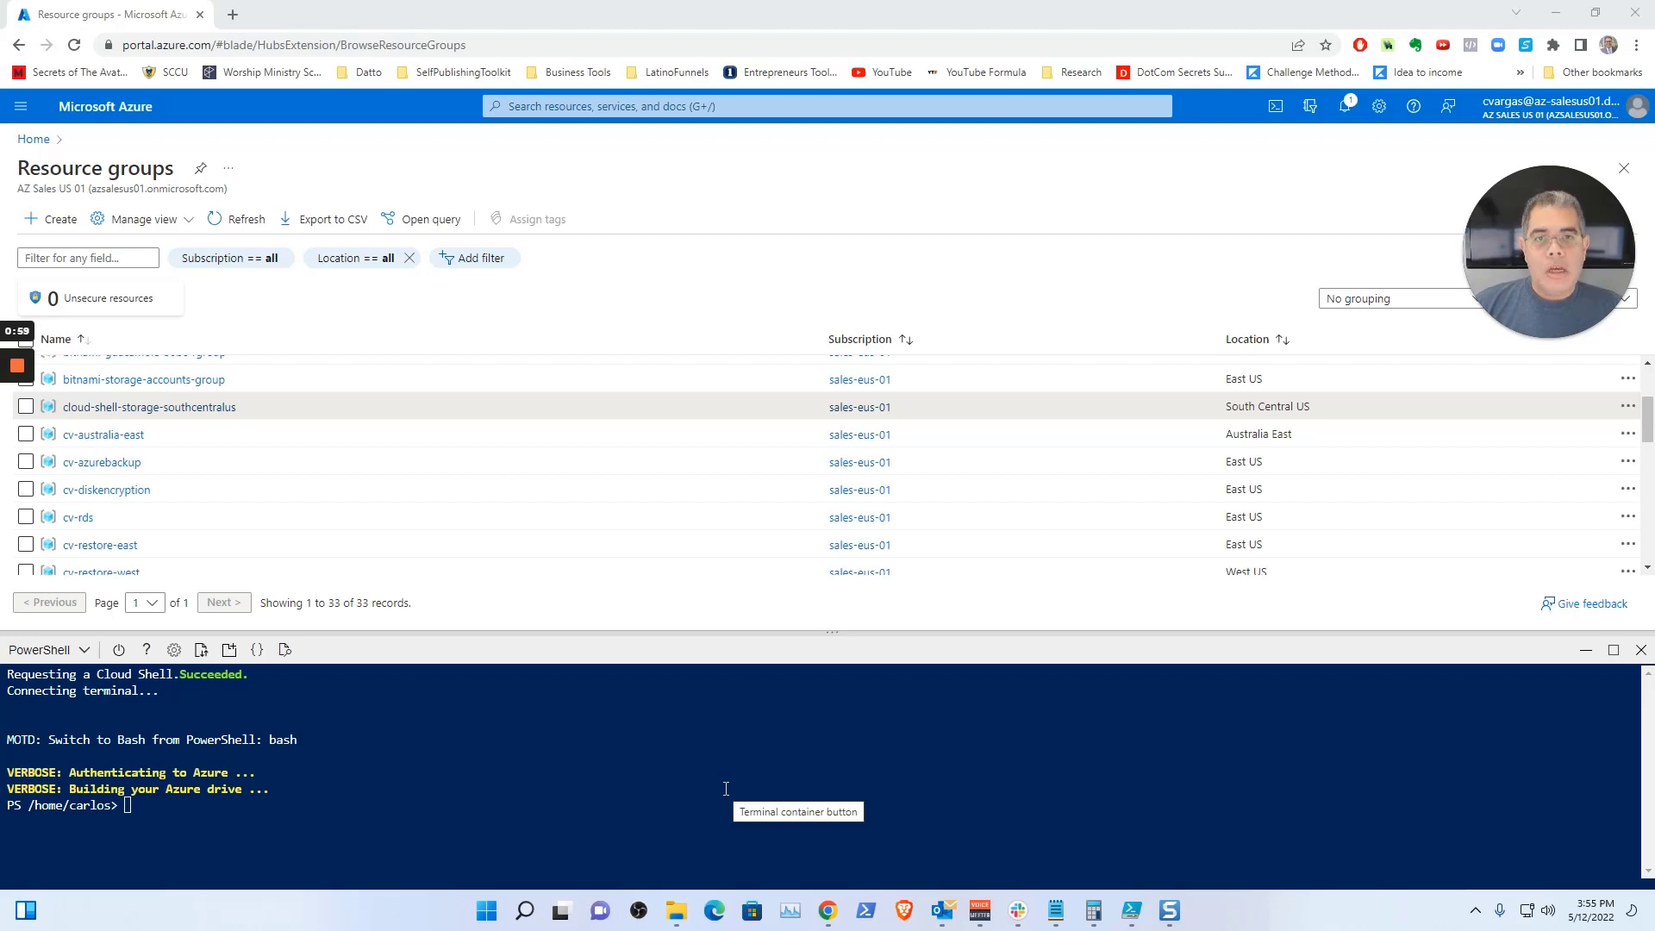
pyautogui.moveTo(483, 791)
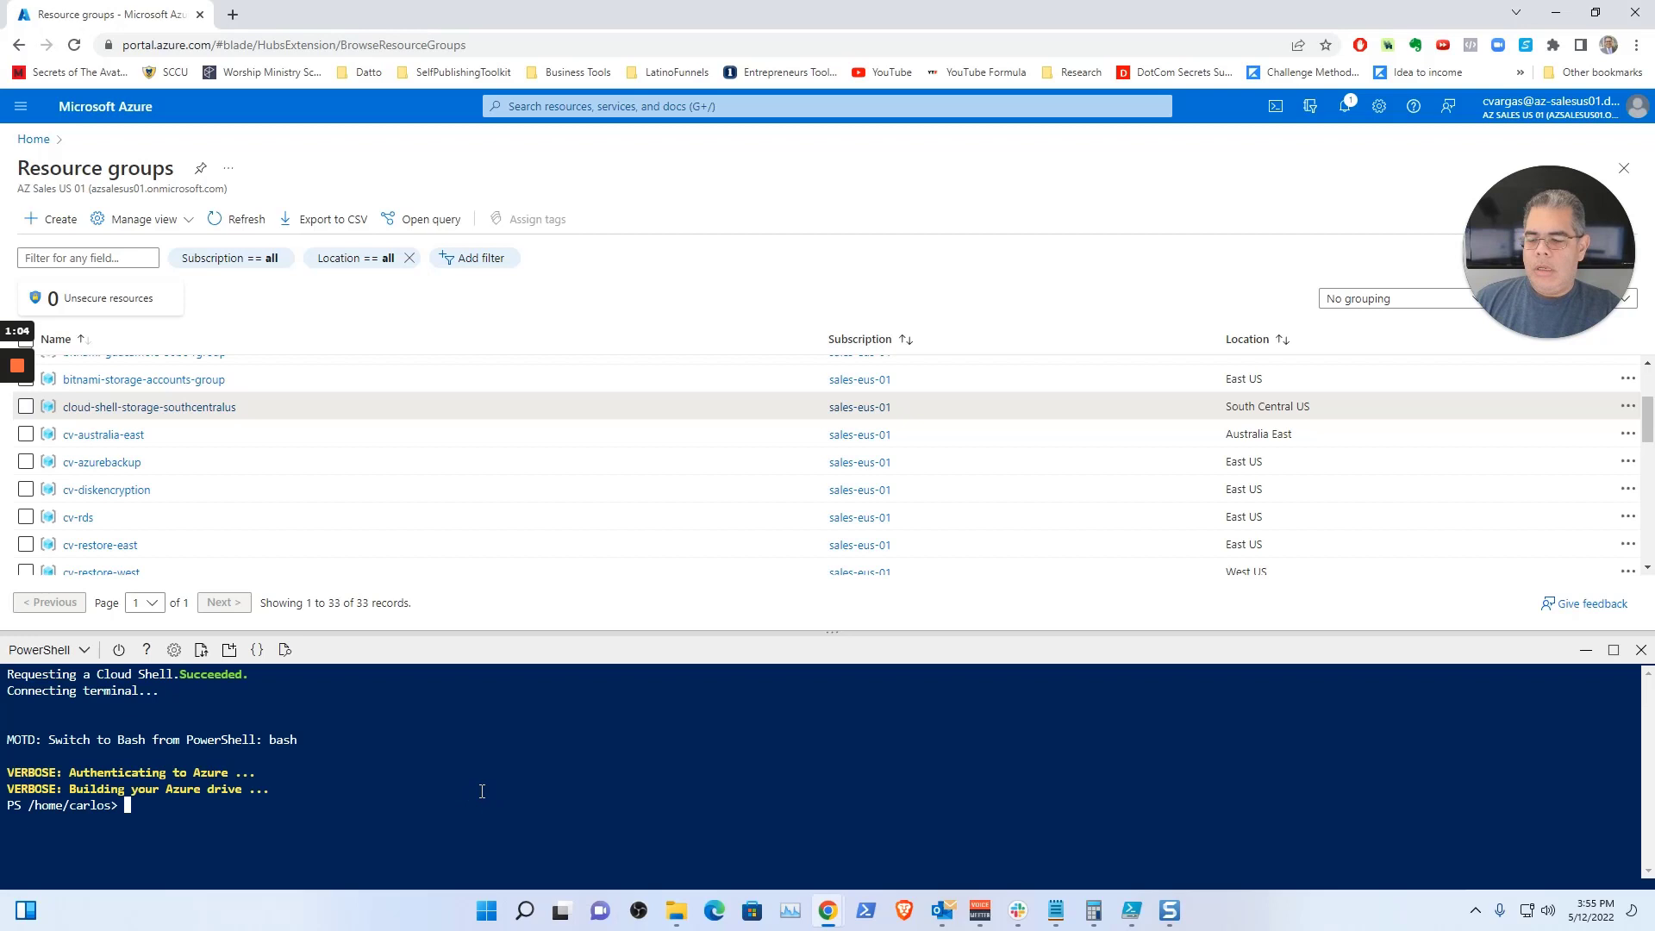
pyautogui.write('cd cloud')
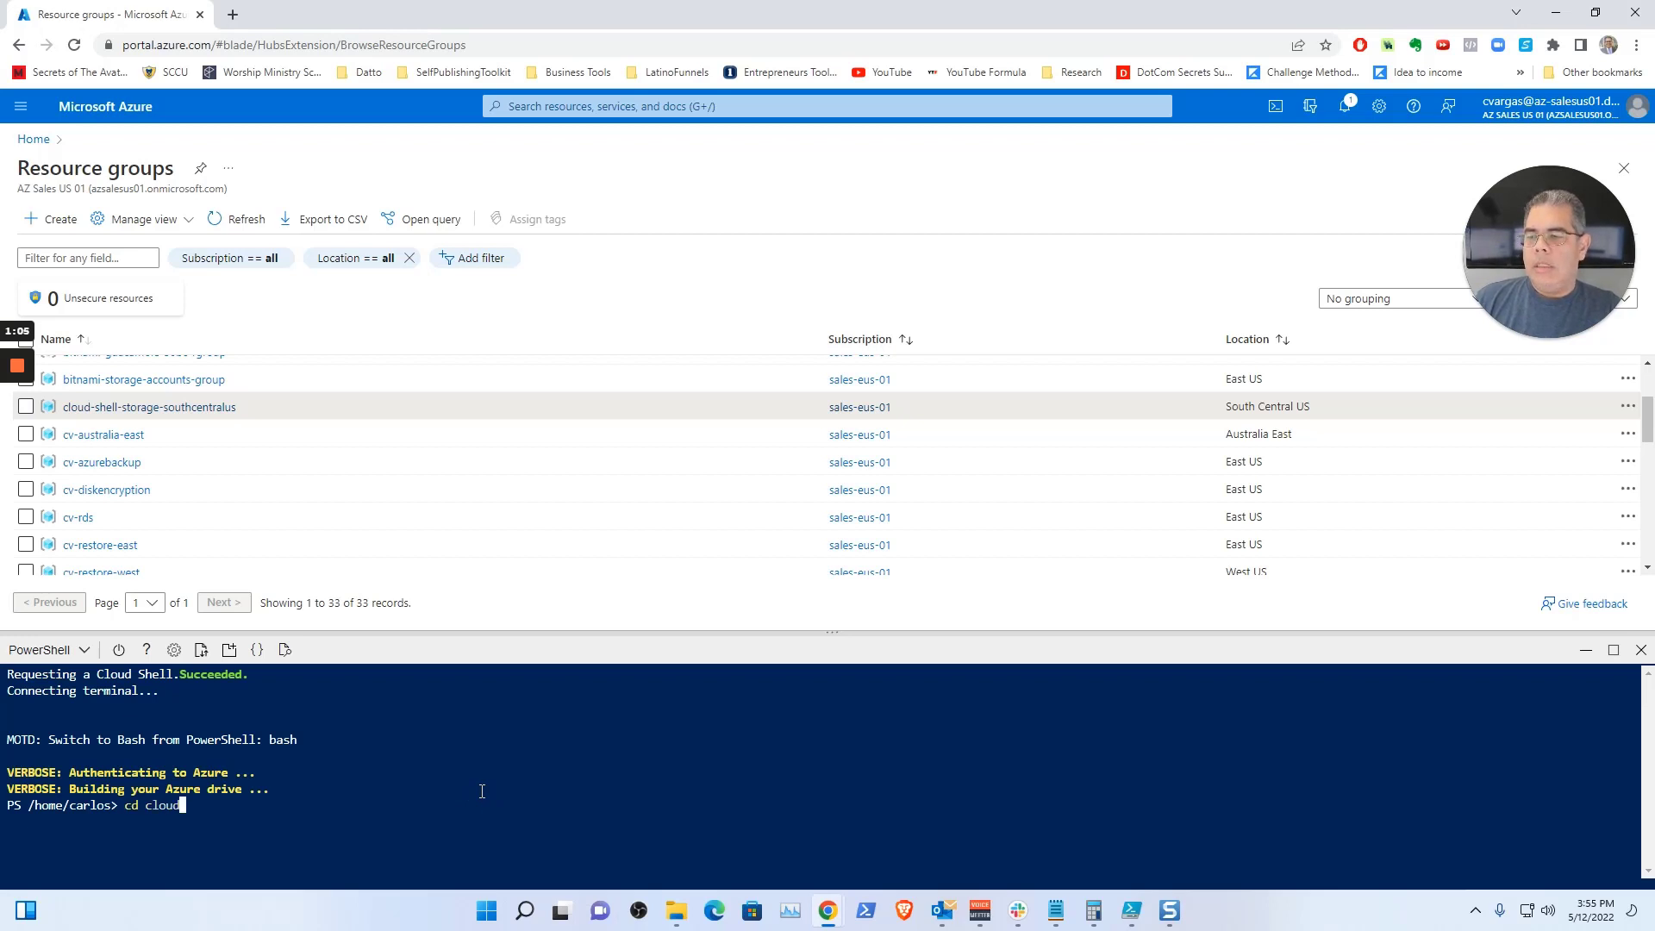
pyautogui.press('Enter')
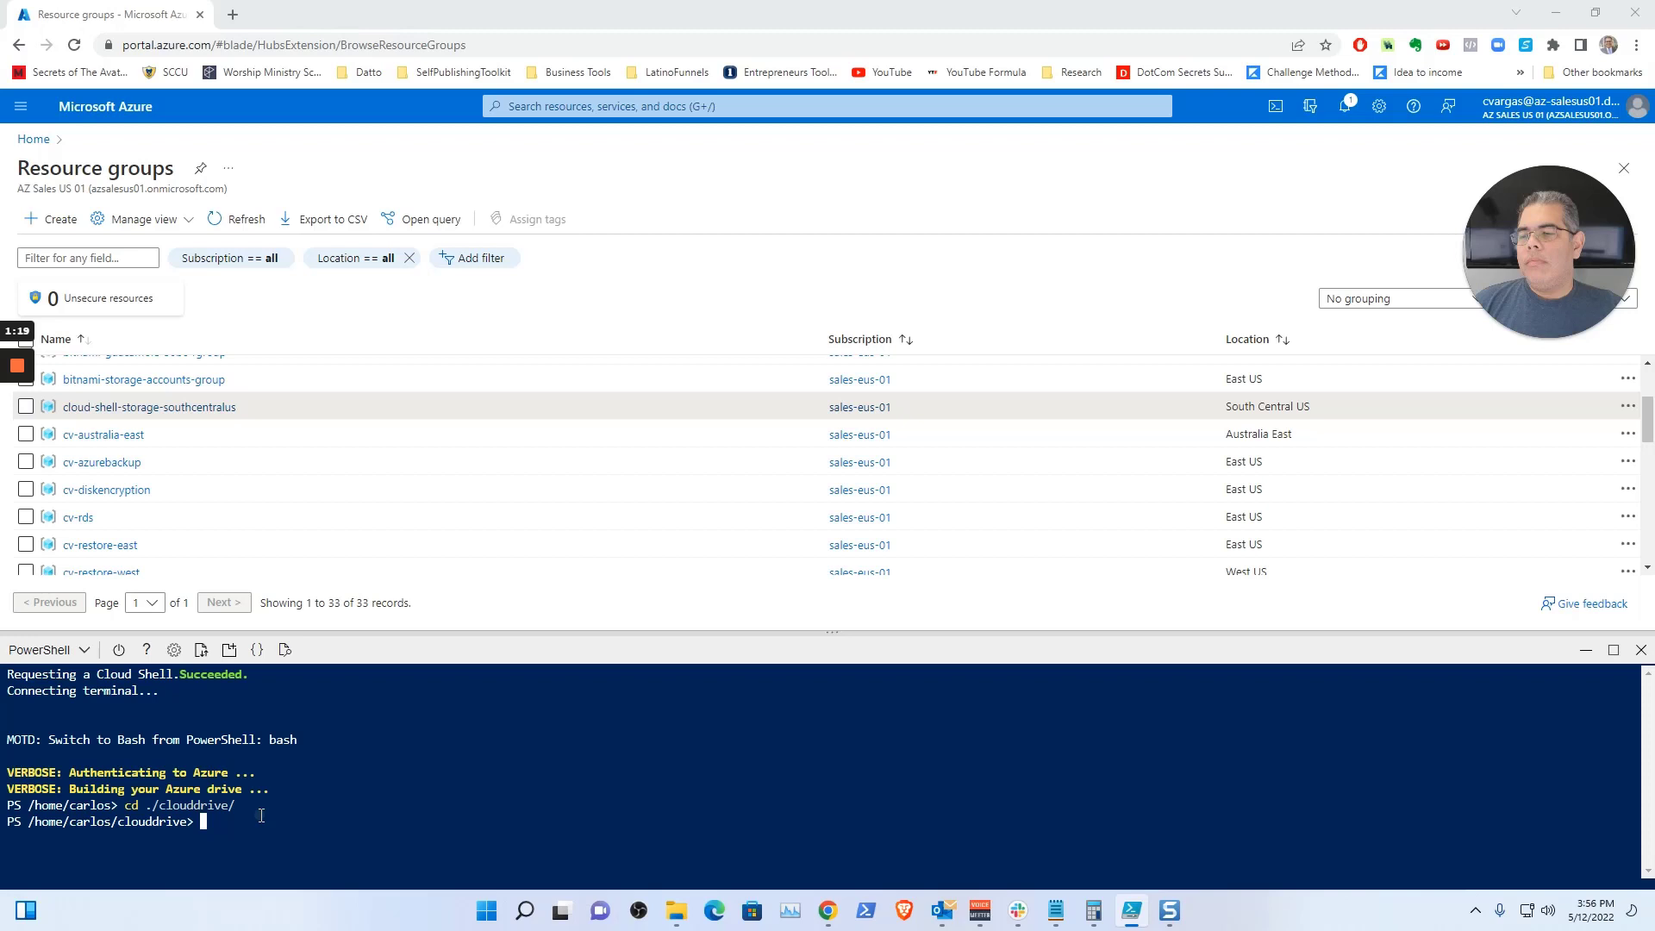
# - Download azurescripts.zip with wget, unzip it, and cd into azurescripts-main/azurebackup
pyautogui.write('wget https://carlosvargas.com/azurescripts -O azurescripts.zip')
pyautogui.write('ls')
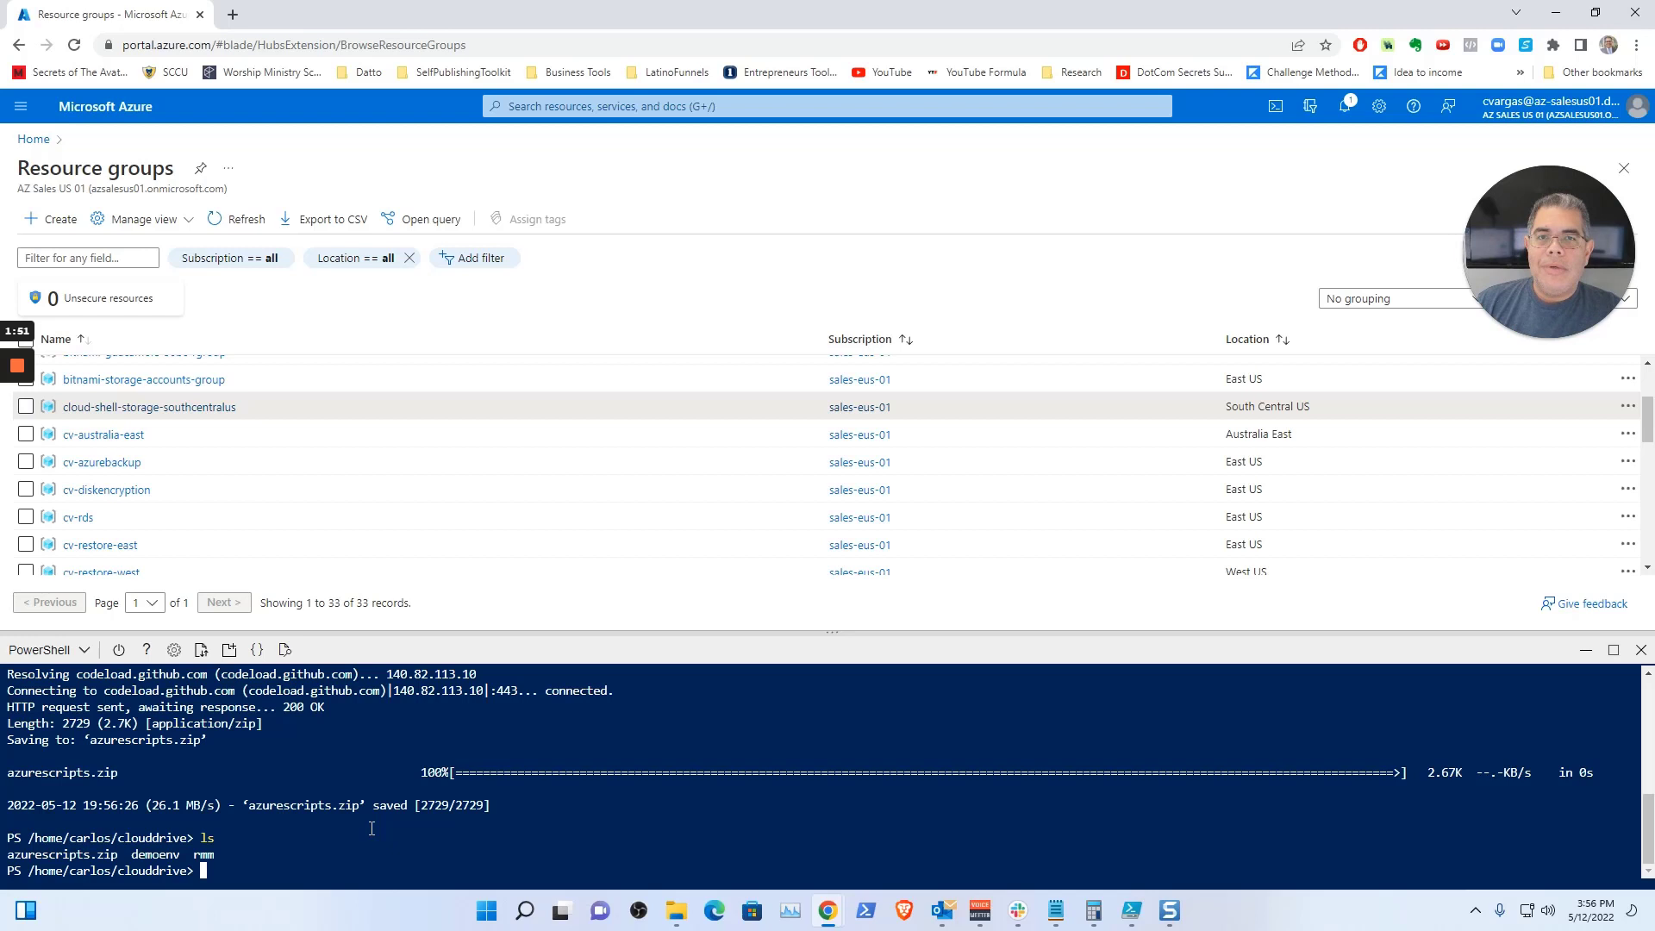
pyautogui.write('unzip ./azurescripts.zip')
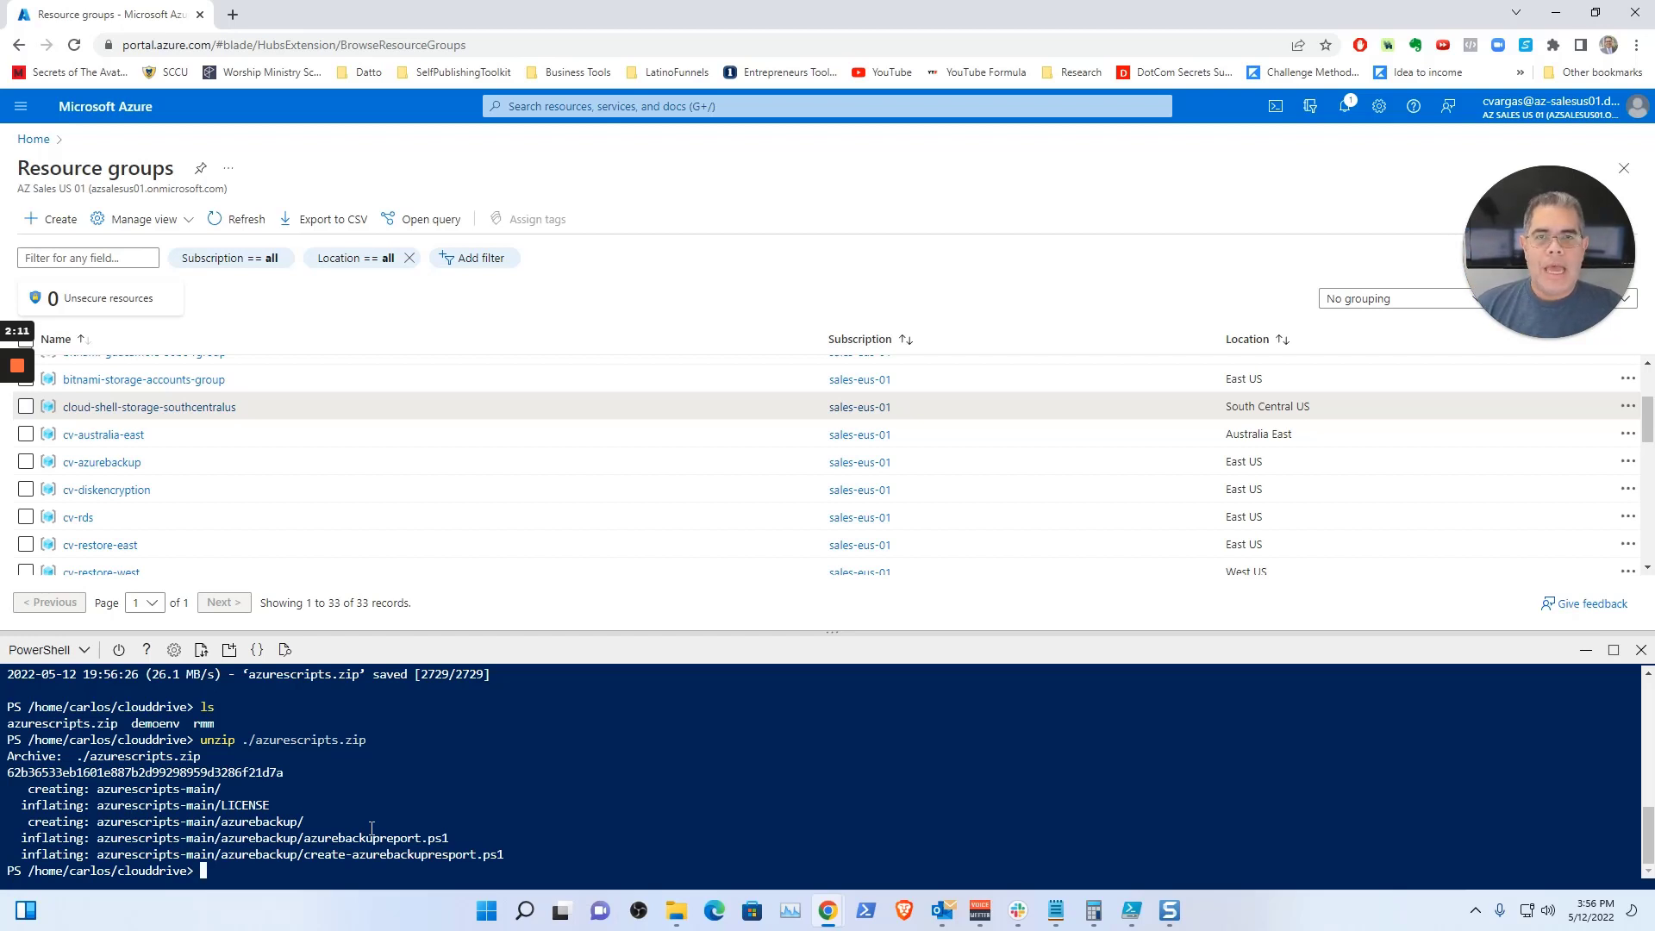
pyautogui.write('cd')
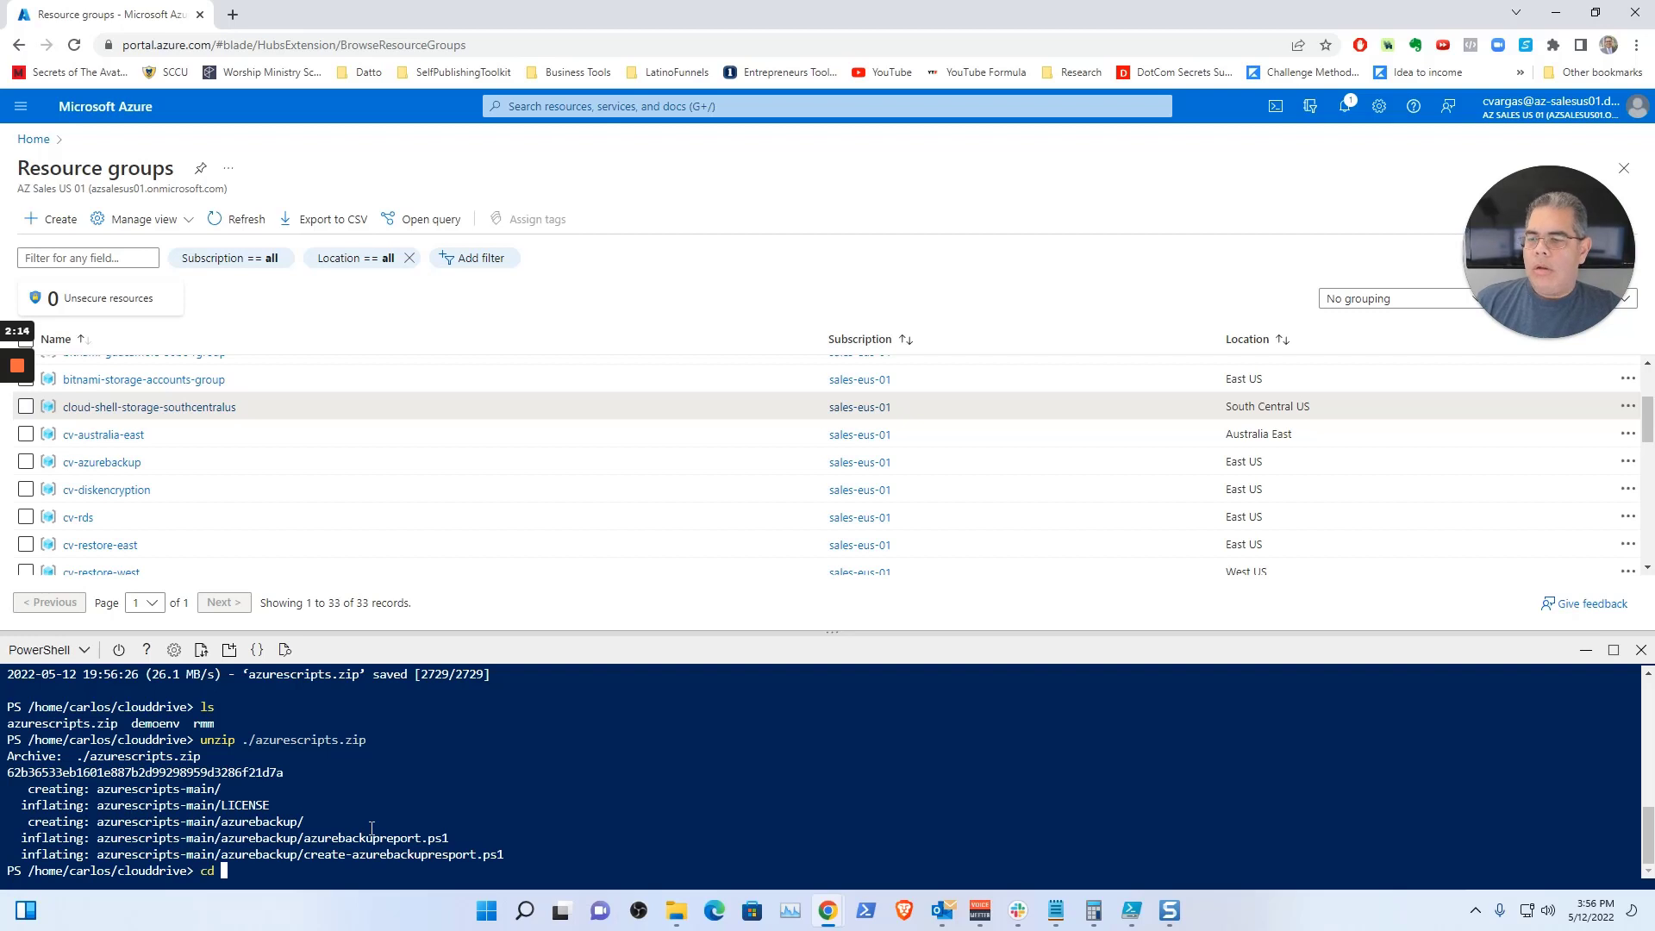
pyautogui.write('./azurescripts-main/azurebackup/')
pyautogui.write('dir')
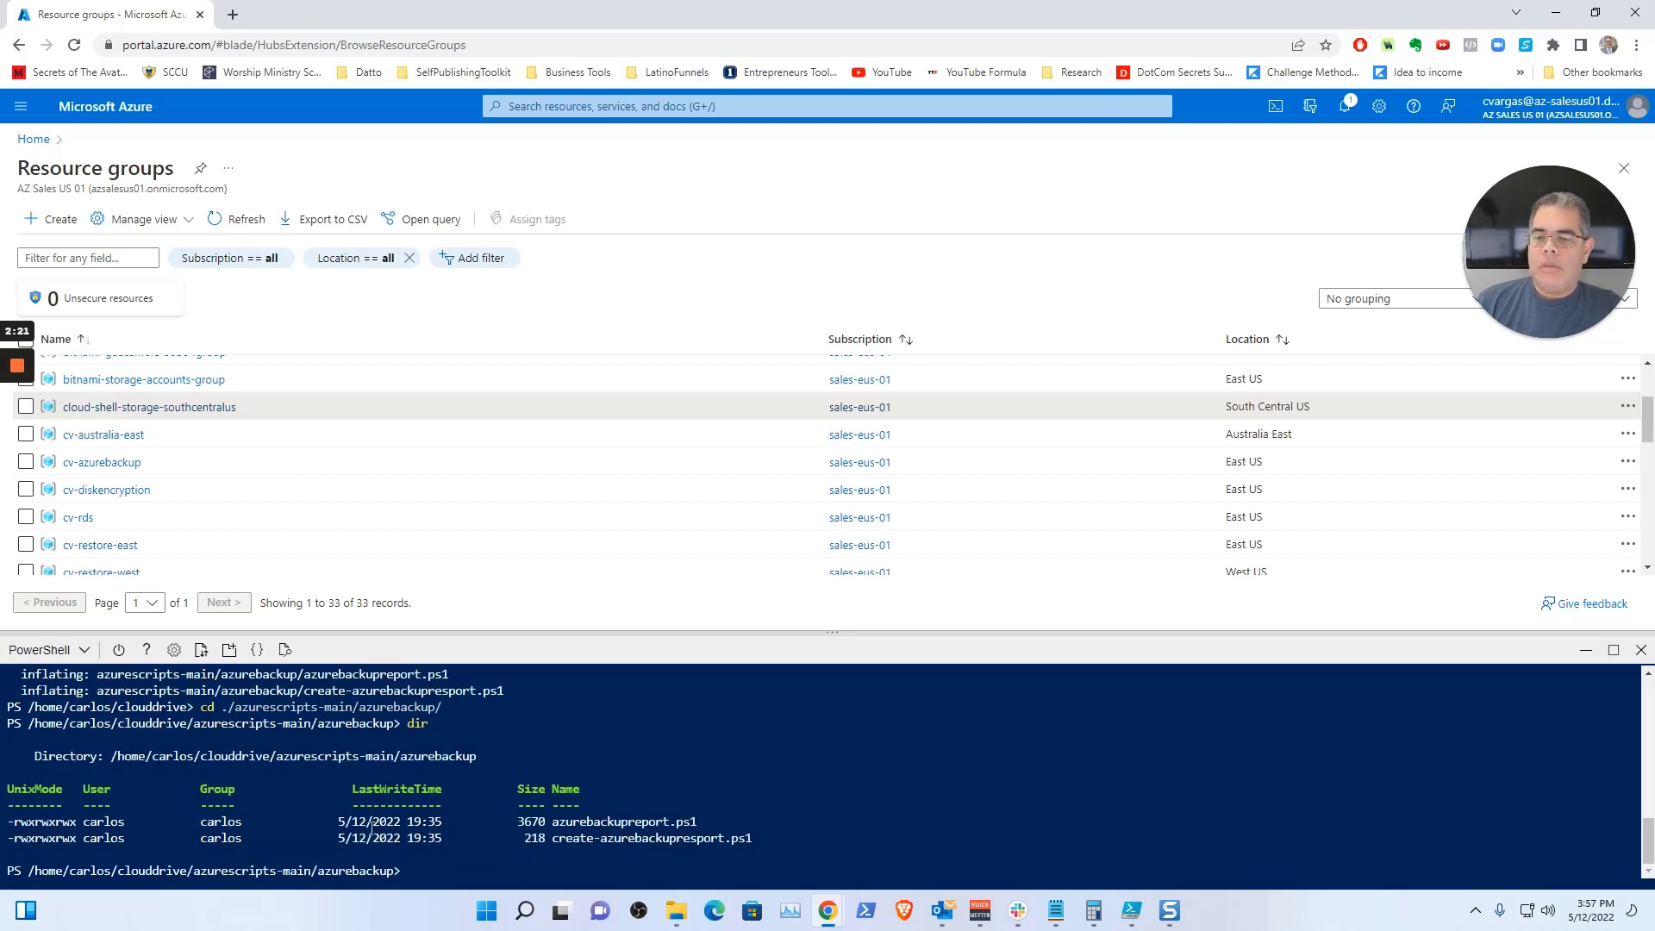
# - Run ./create-azurebackupreport.ps1 to print each VM's BackedUp status
pyautogui.write('./create-azurebackupresport.ps1')
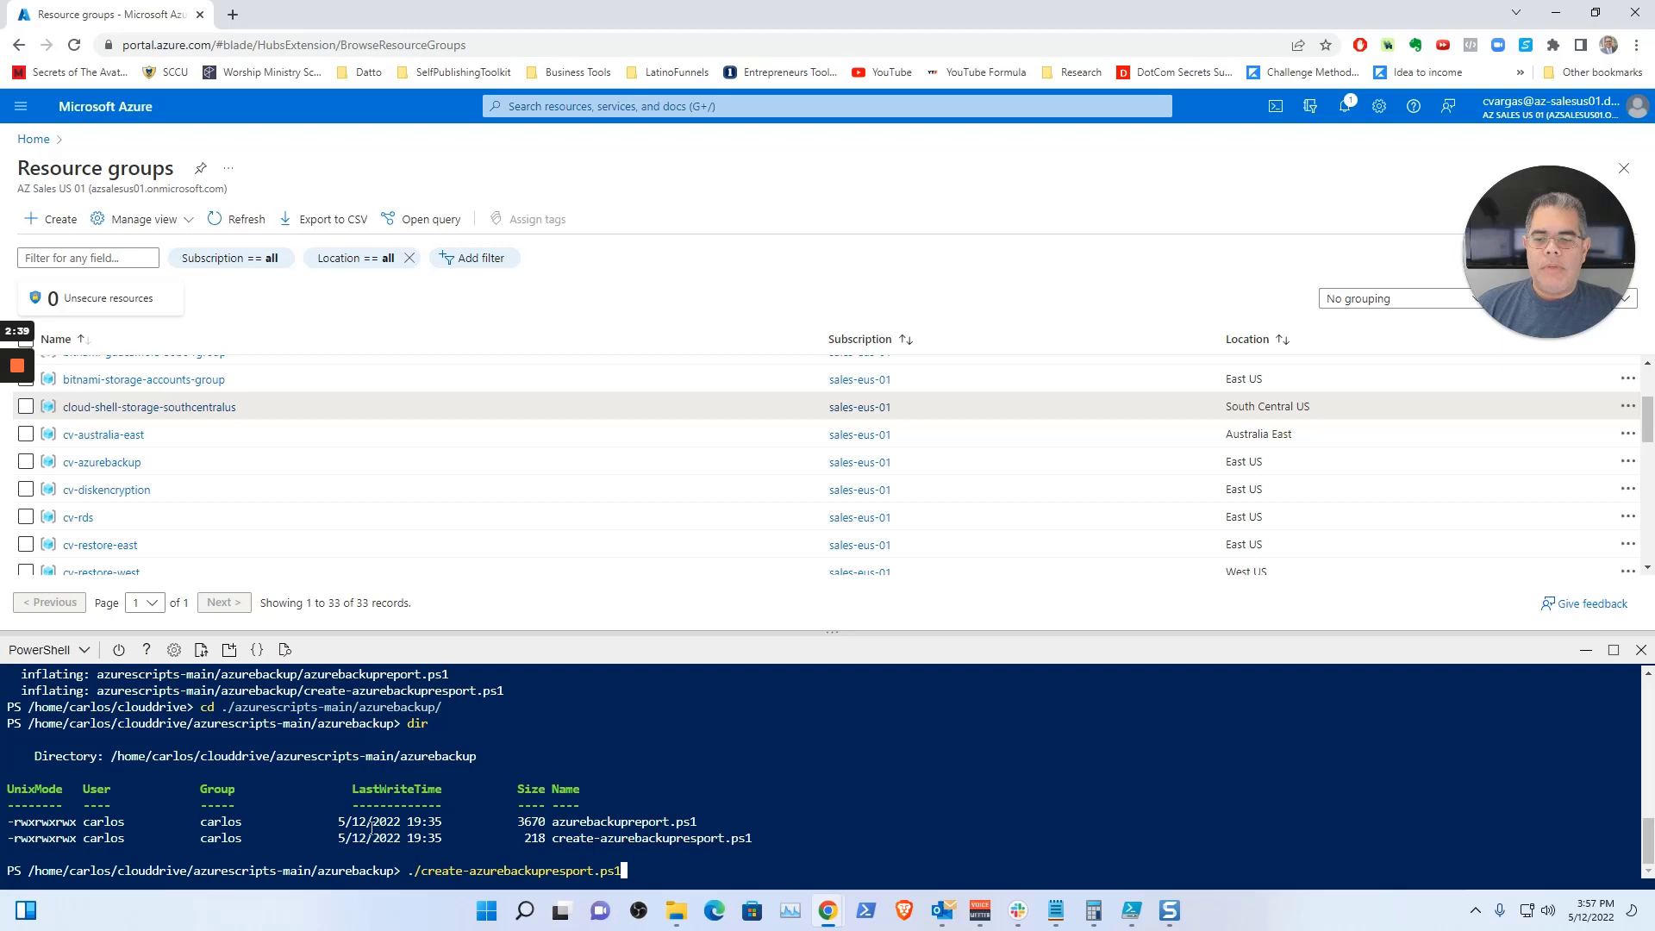
pyautogui.press('Enter')
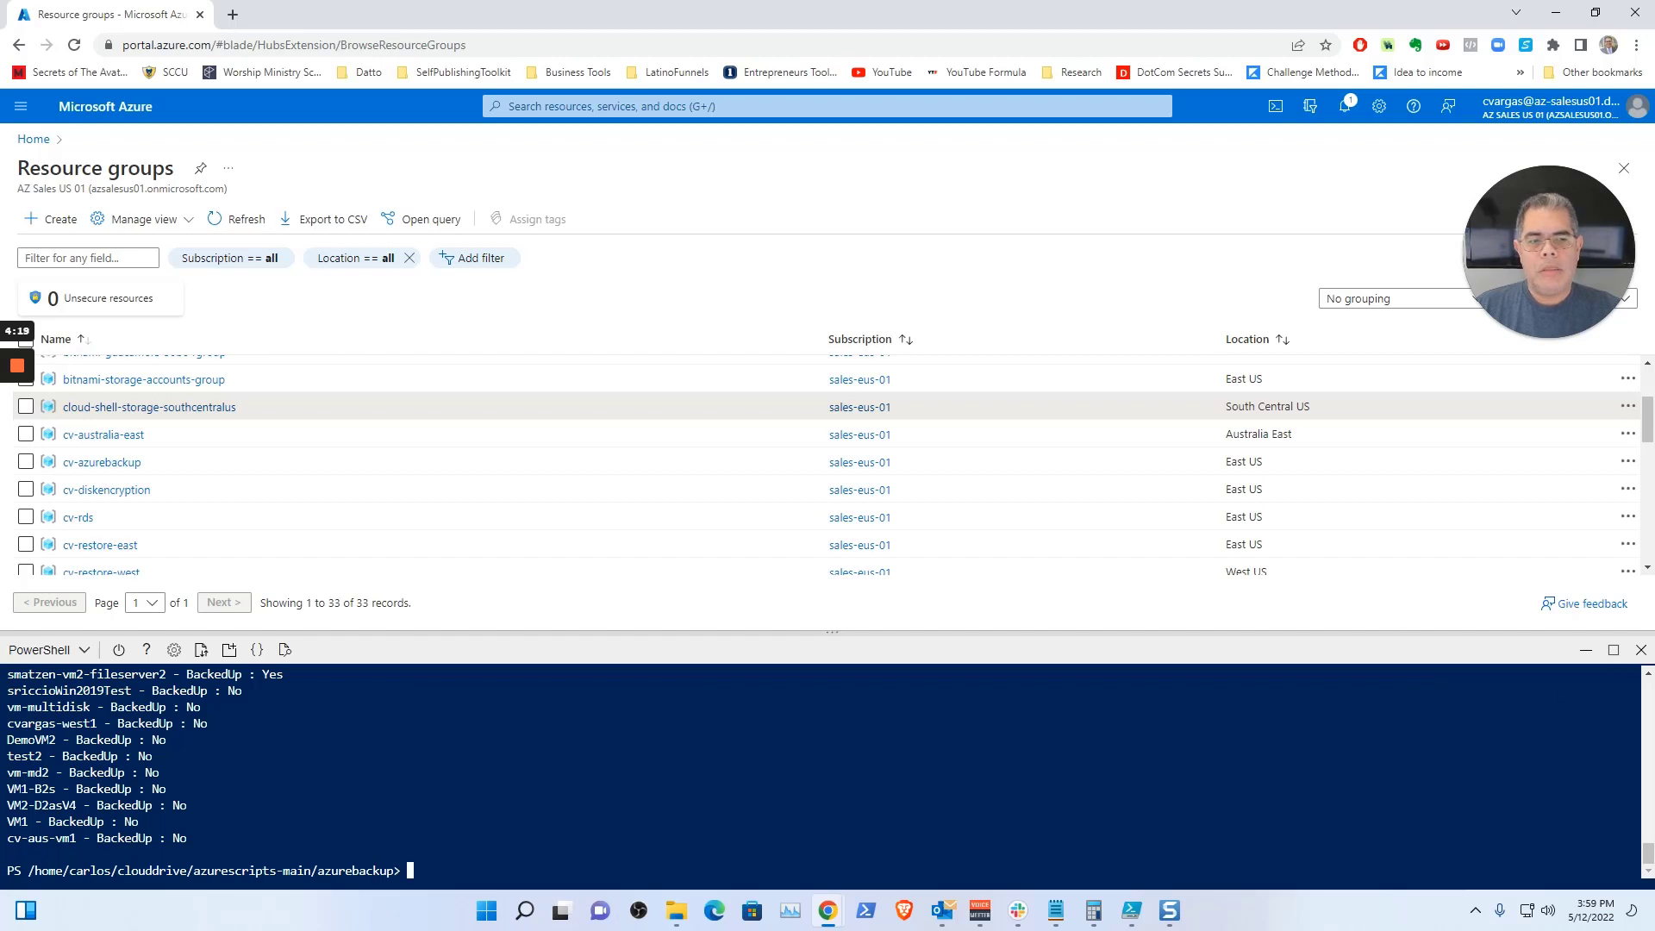
pyautogui.moveTo(1642, 649)
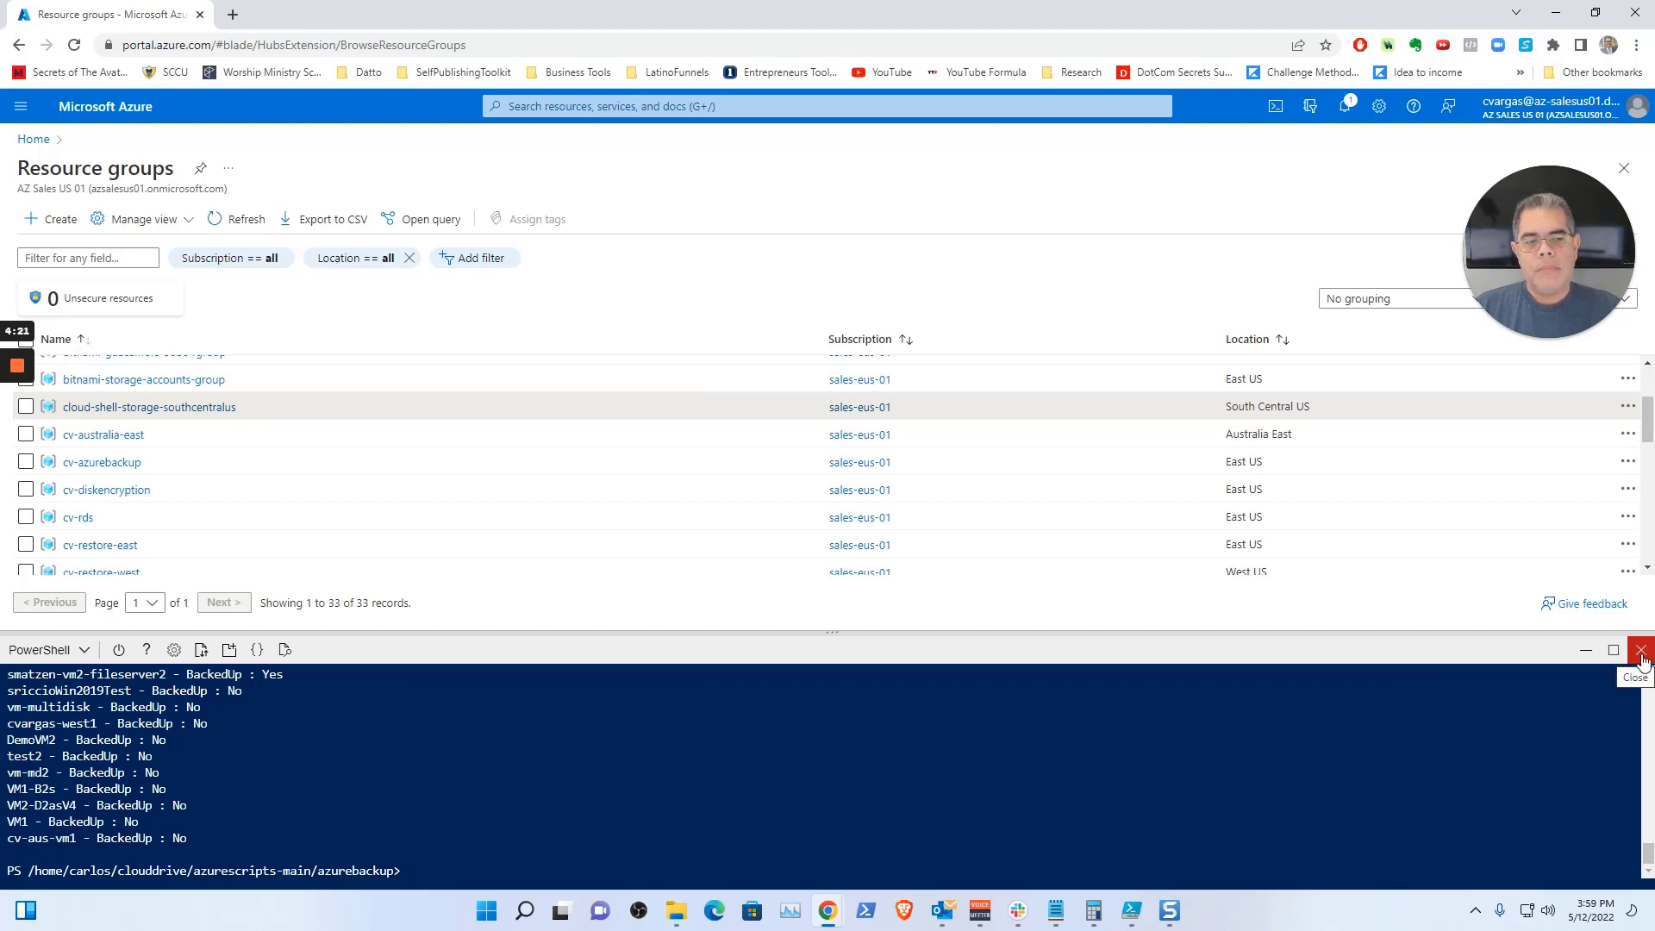
# - Close Cloud Shell and open the cloud-shell-storage-southcentralus resource group
pyautogui.click(1639, 650)
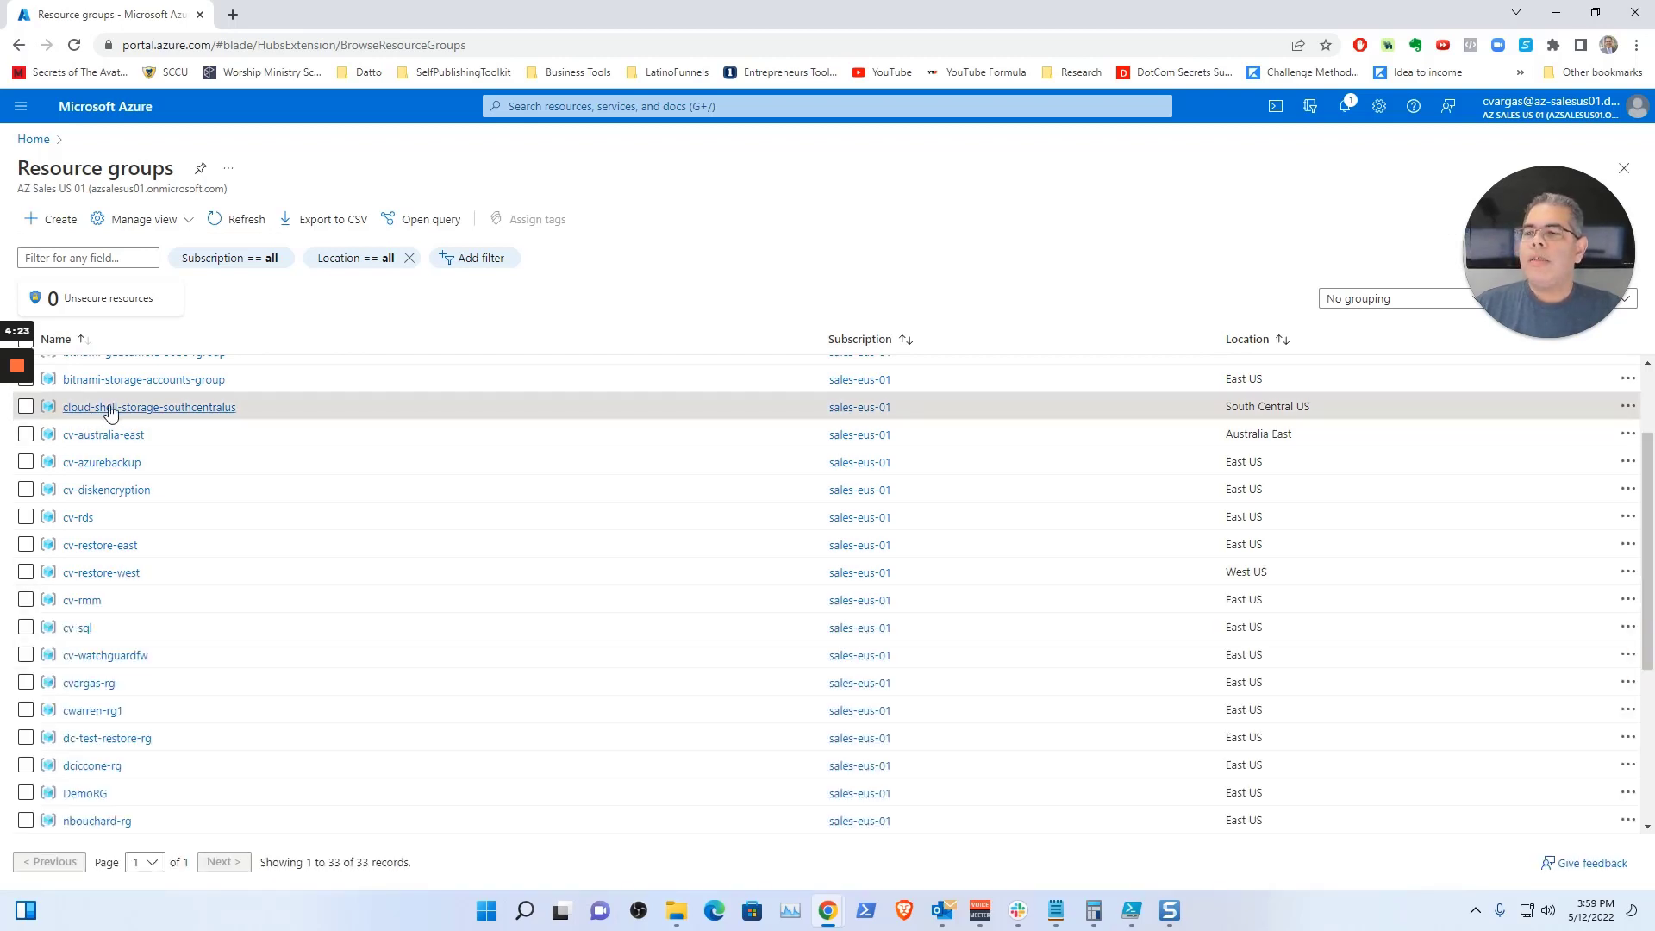
pyautogui.click(148, 407)
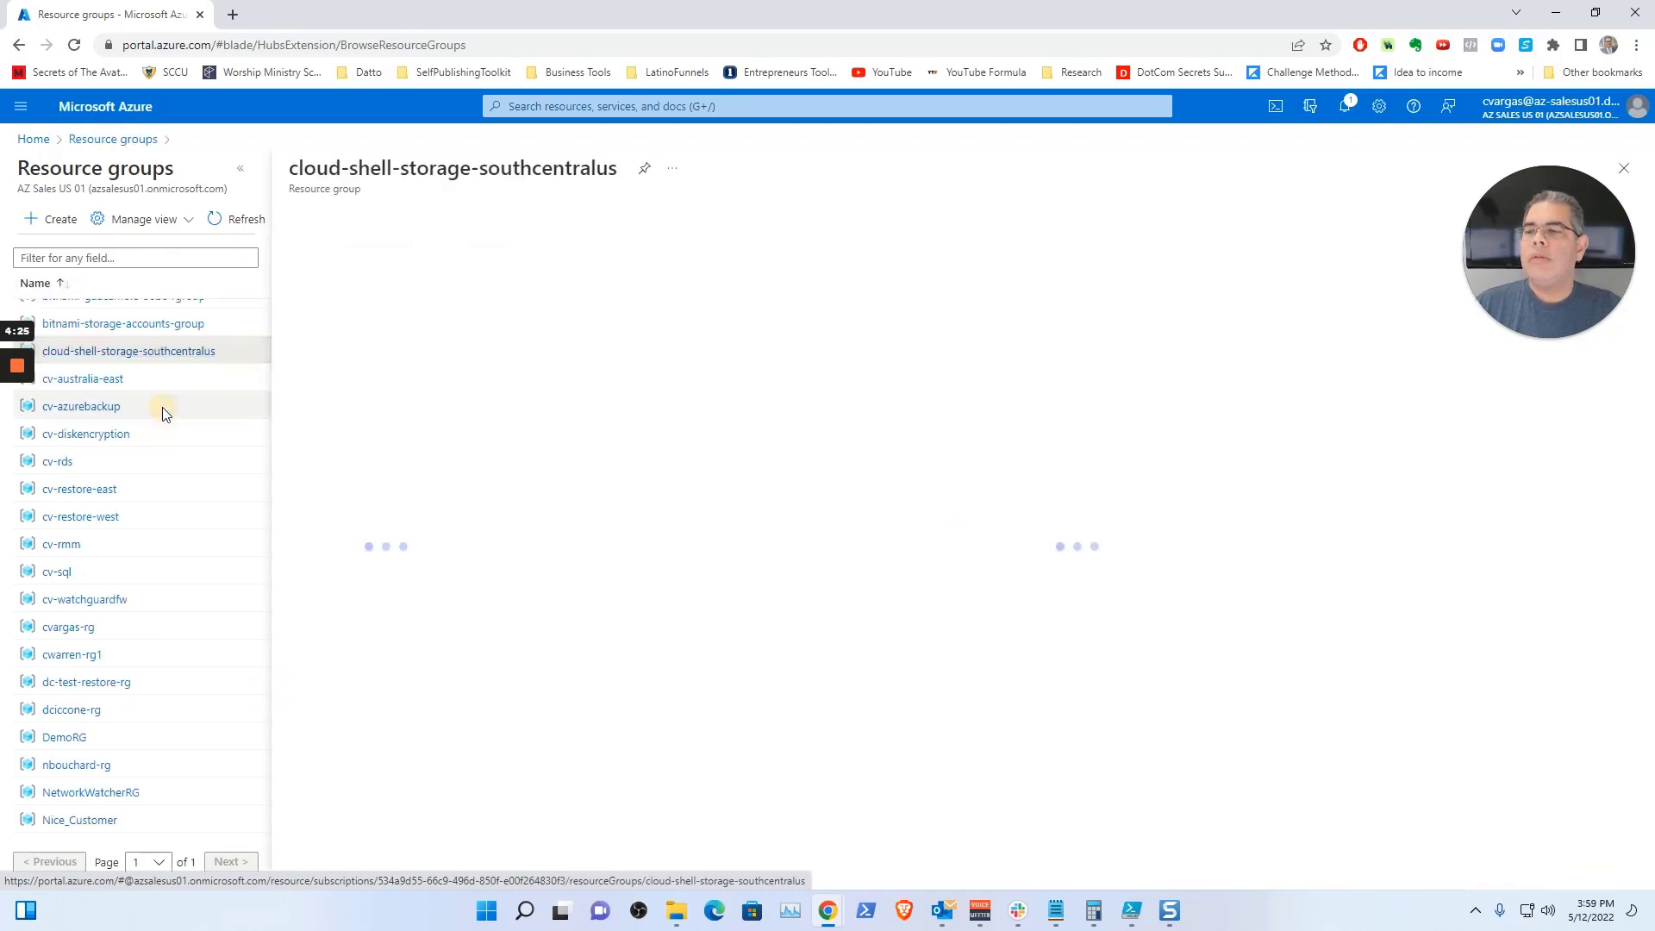
pyautogui.click(127, 351)
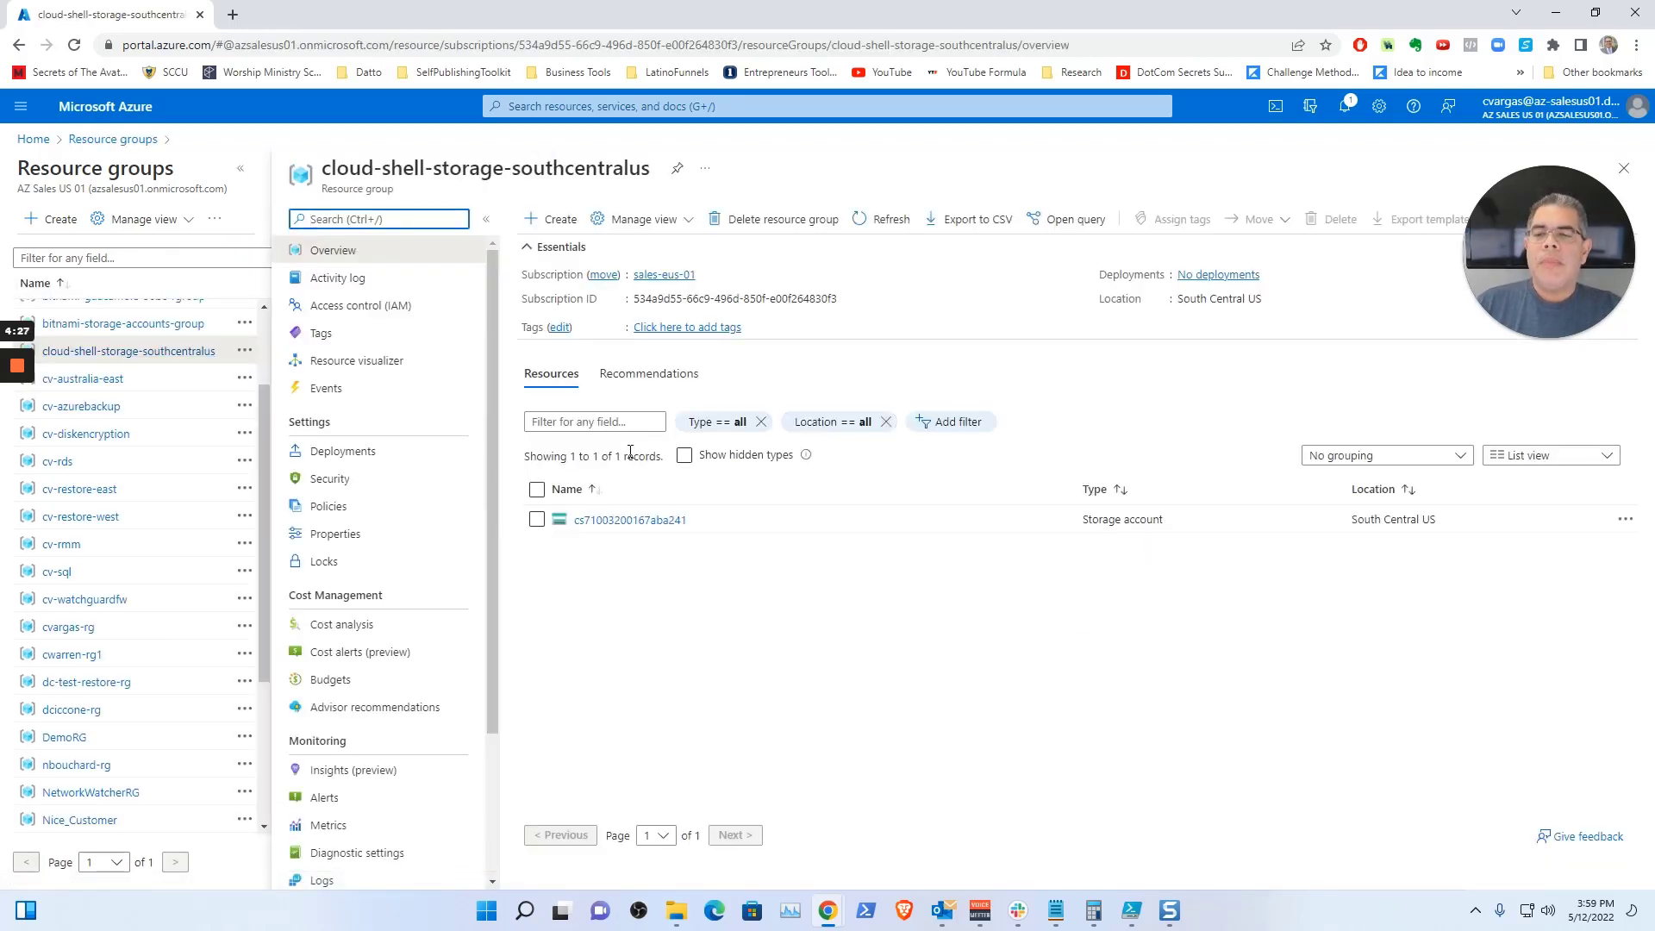
pyautogui.moveTo(625, 519)
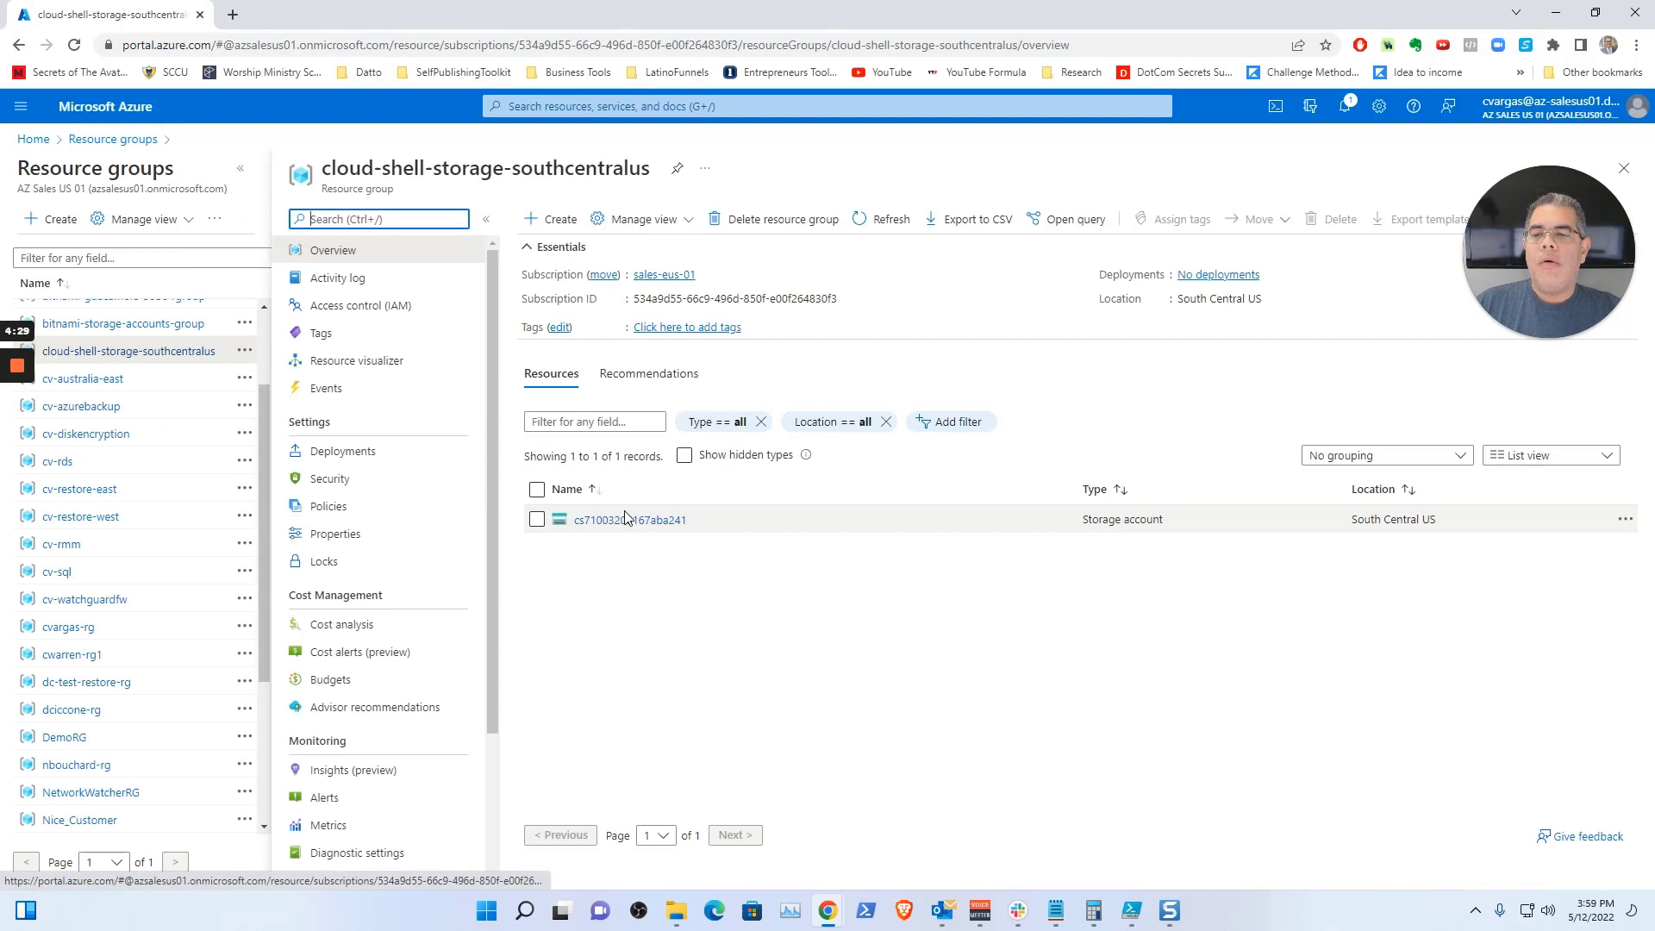
# - Open the Cloud Shell storage account's file share from File shares
pyautogui.click(629, 520)
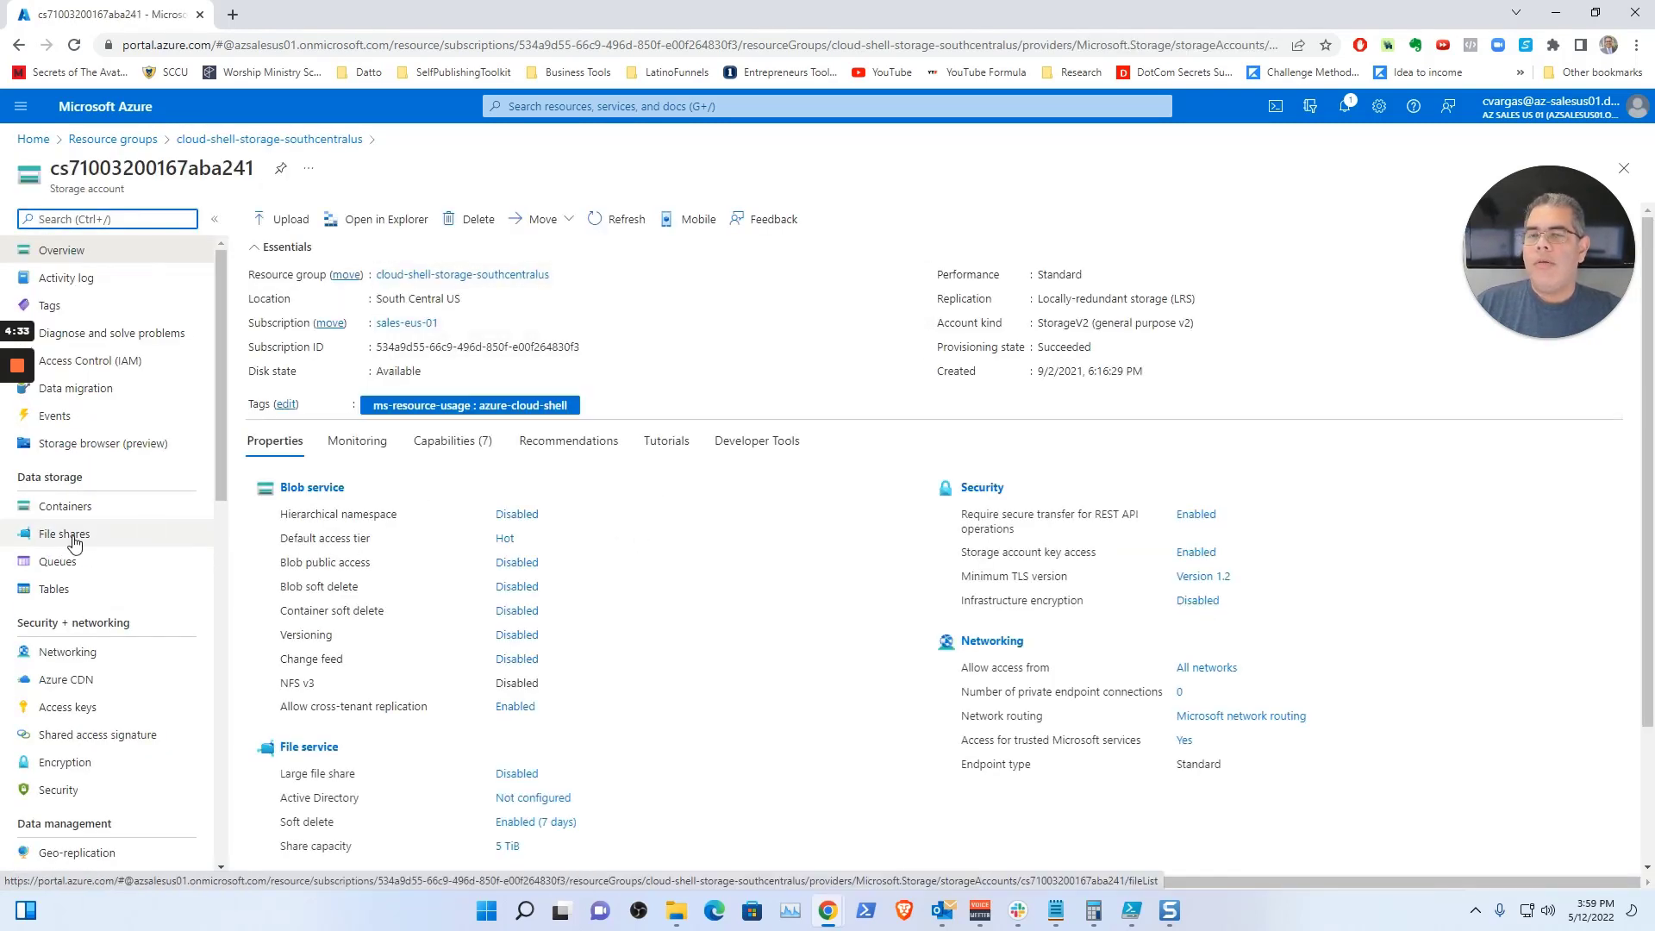
pyautogui.click(63, 534)
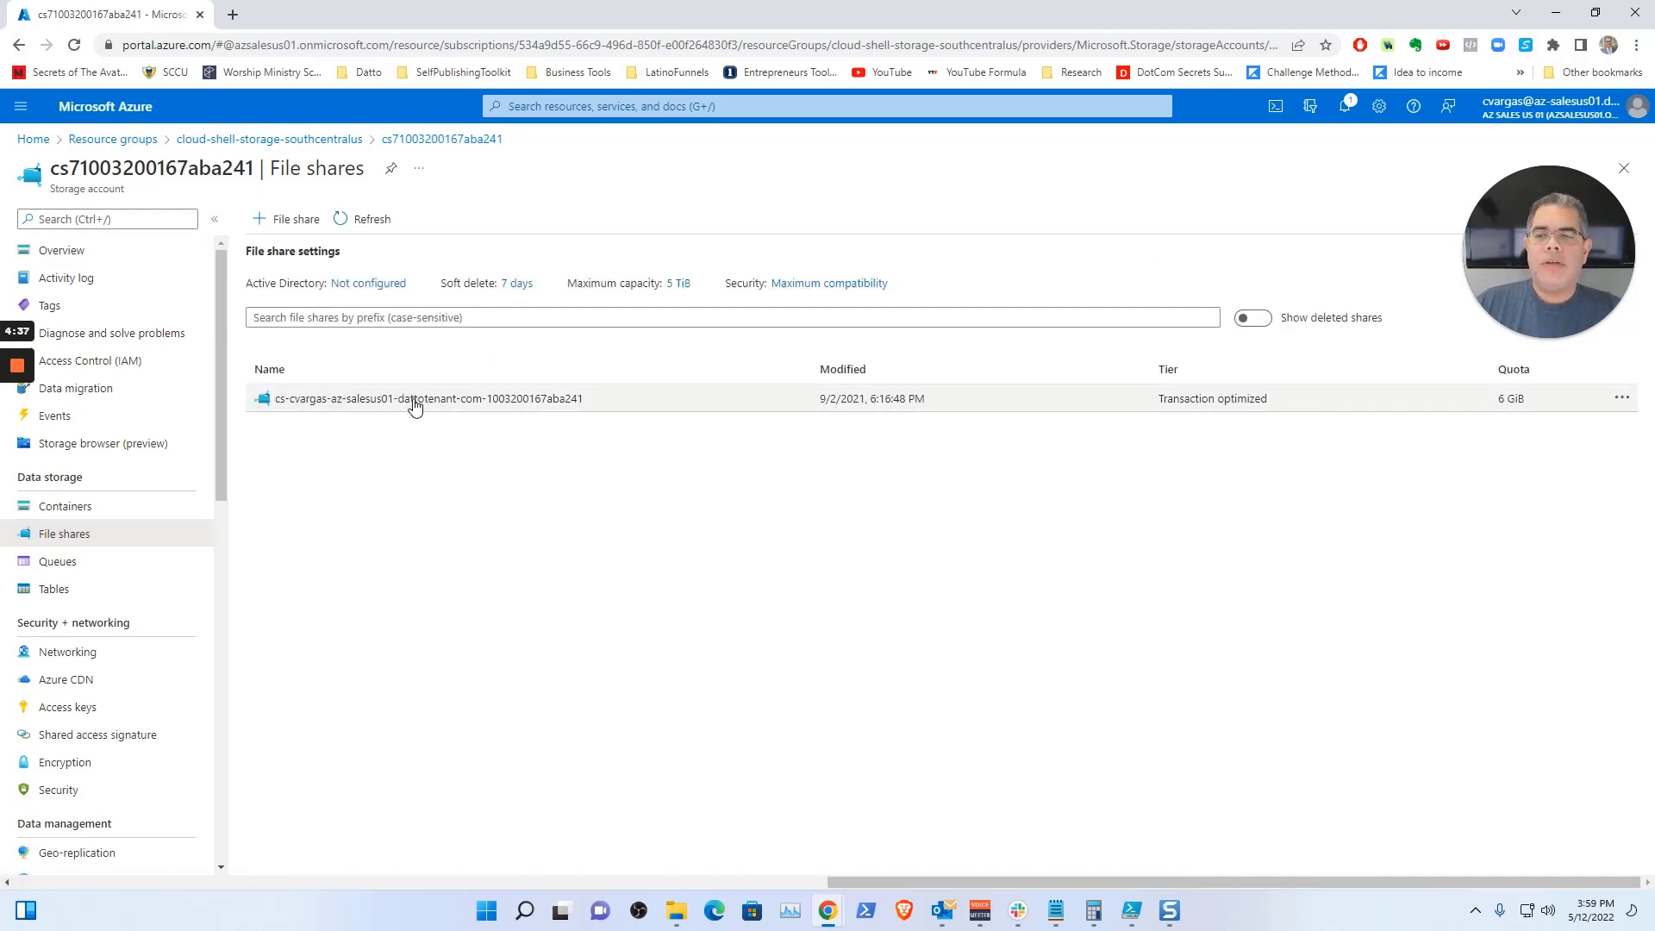
pyautogui.click(425, 398)
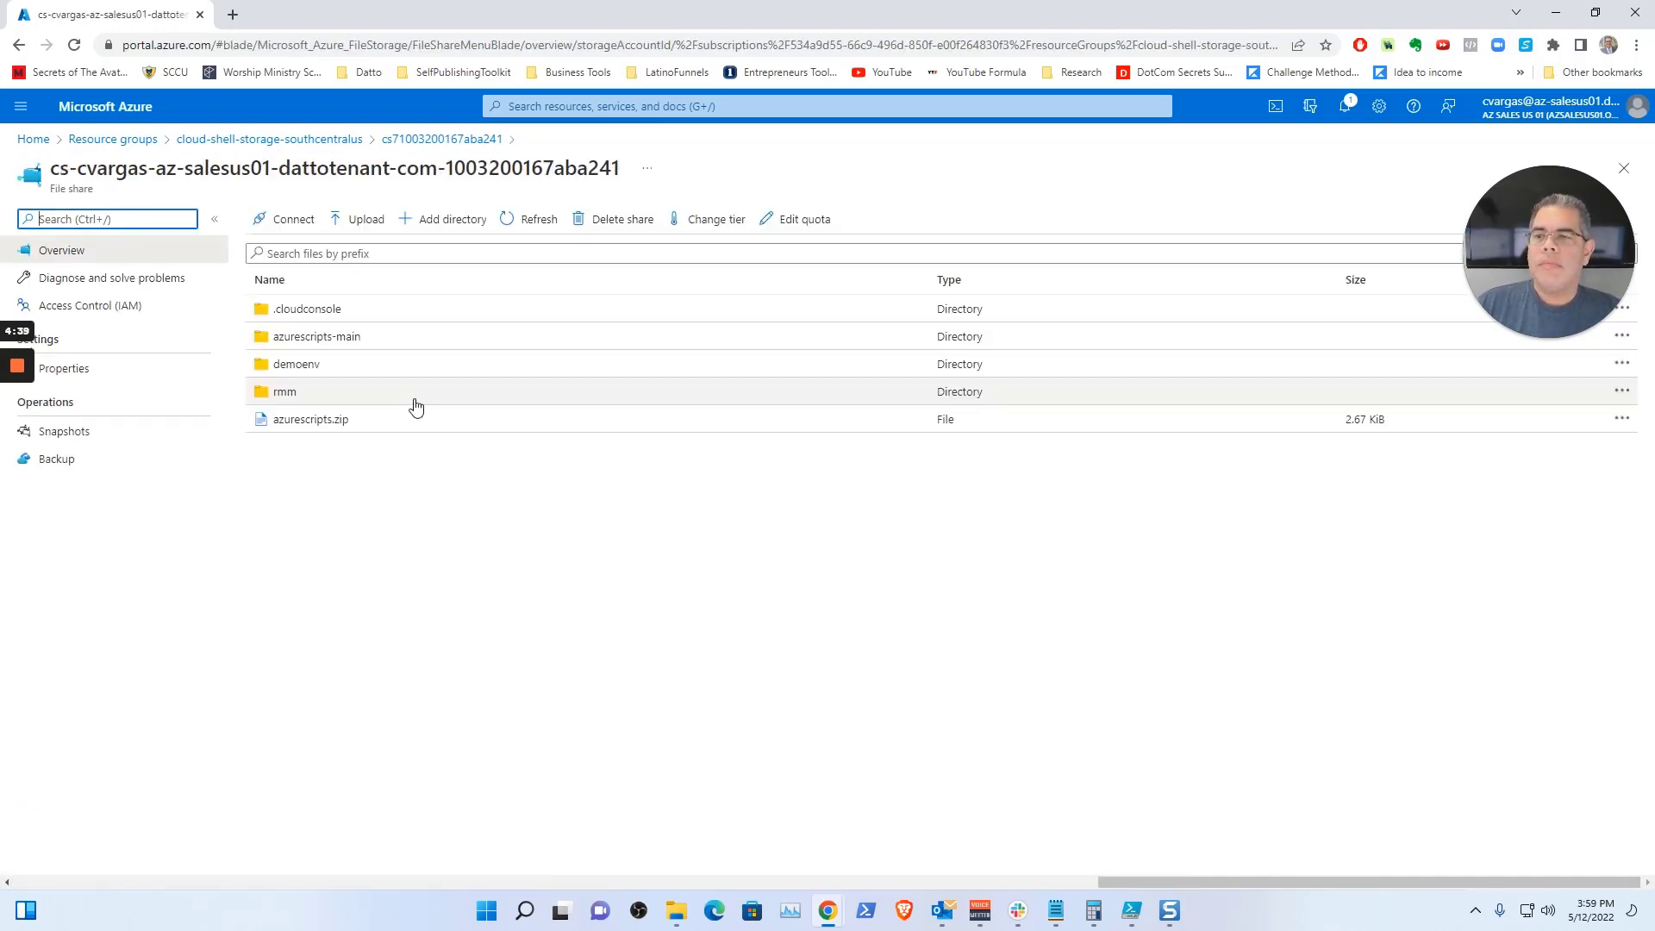
pyautogui.moveTo(308, 343)
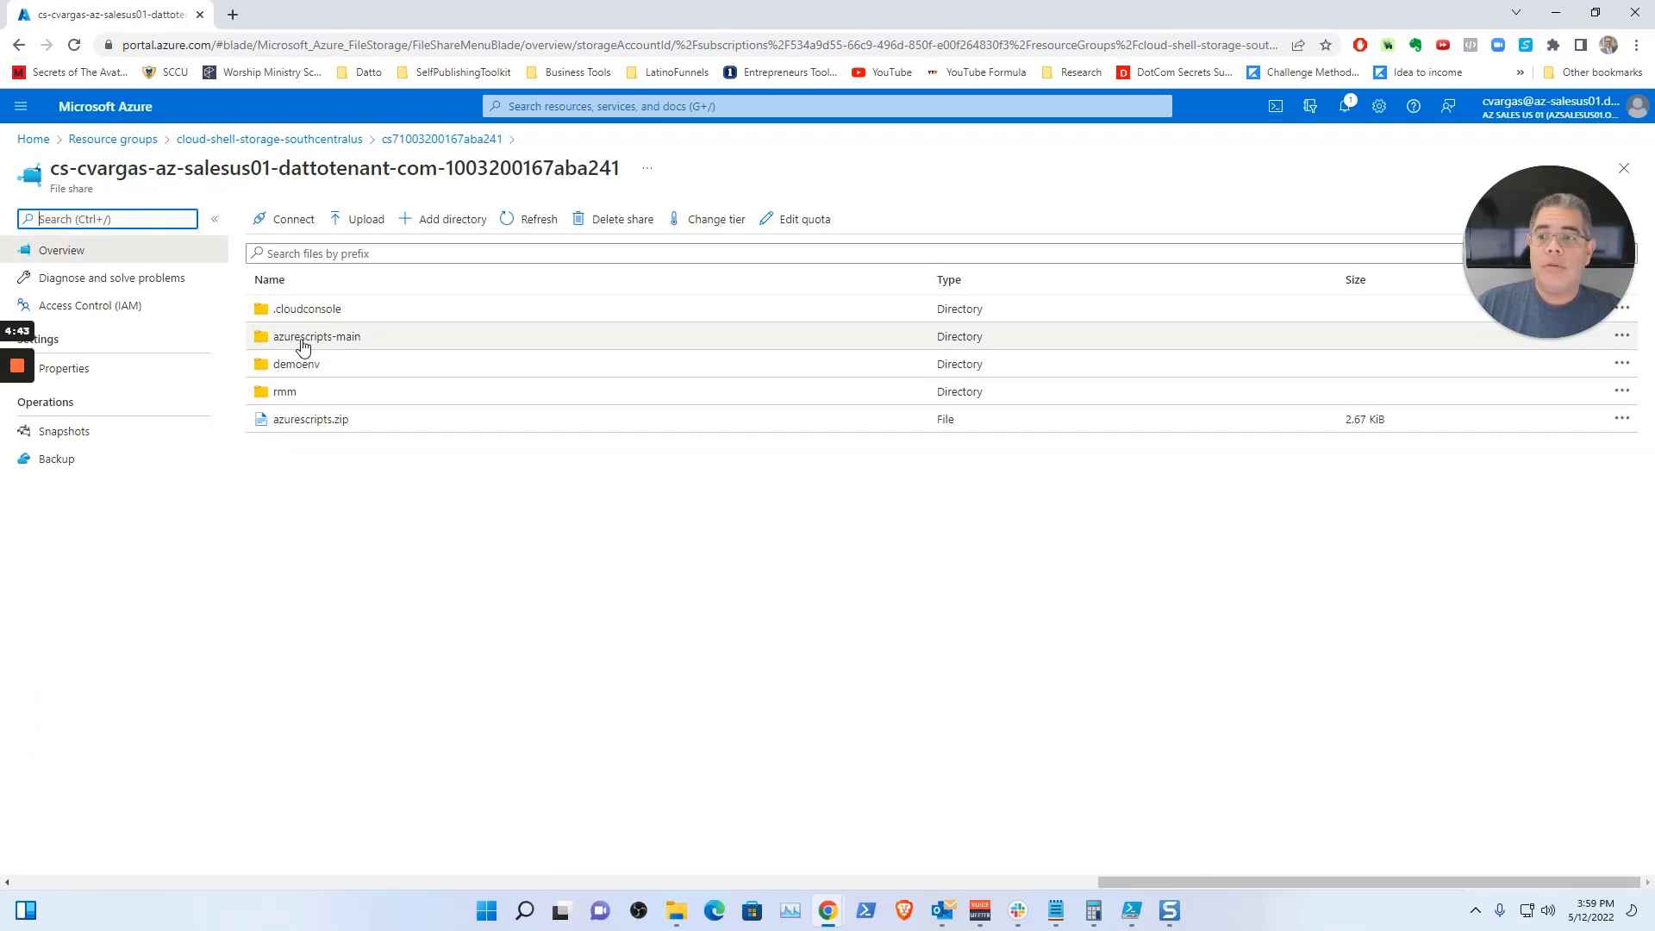
# - Download sales-eus-01.csv from the azurescripts-main folder via File properties
pyautogui.doubleClick(317, 336)
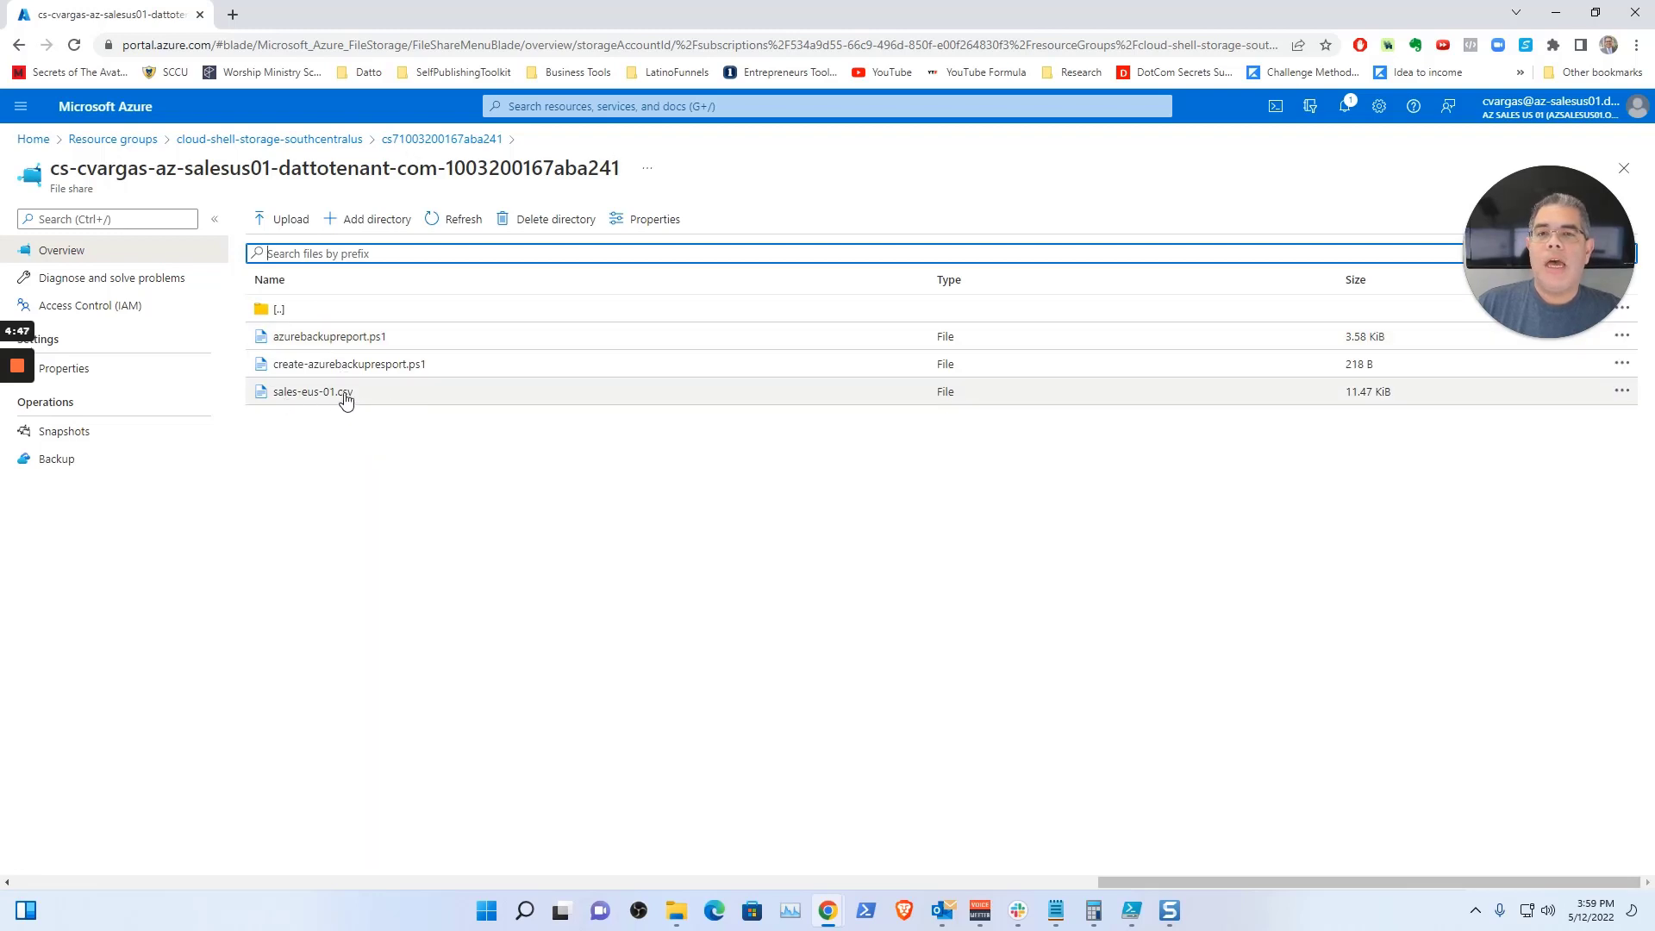
pyautogui.moveTo(342, 395)
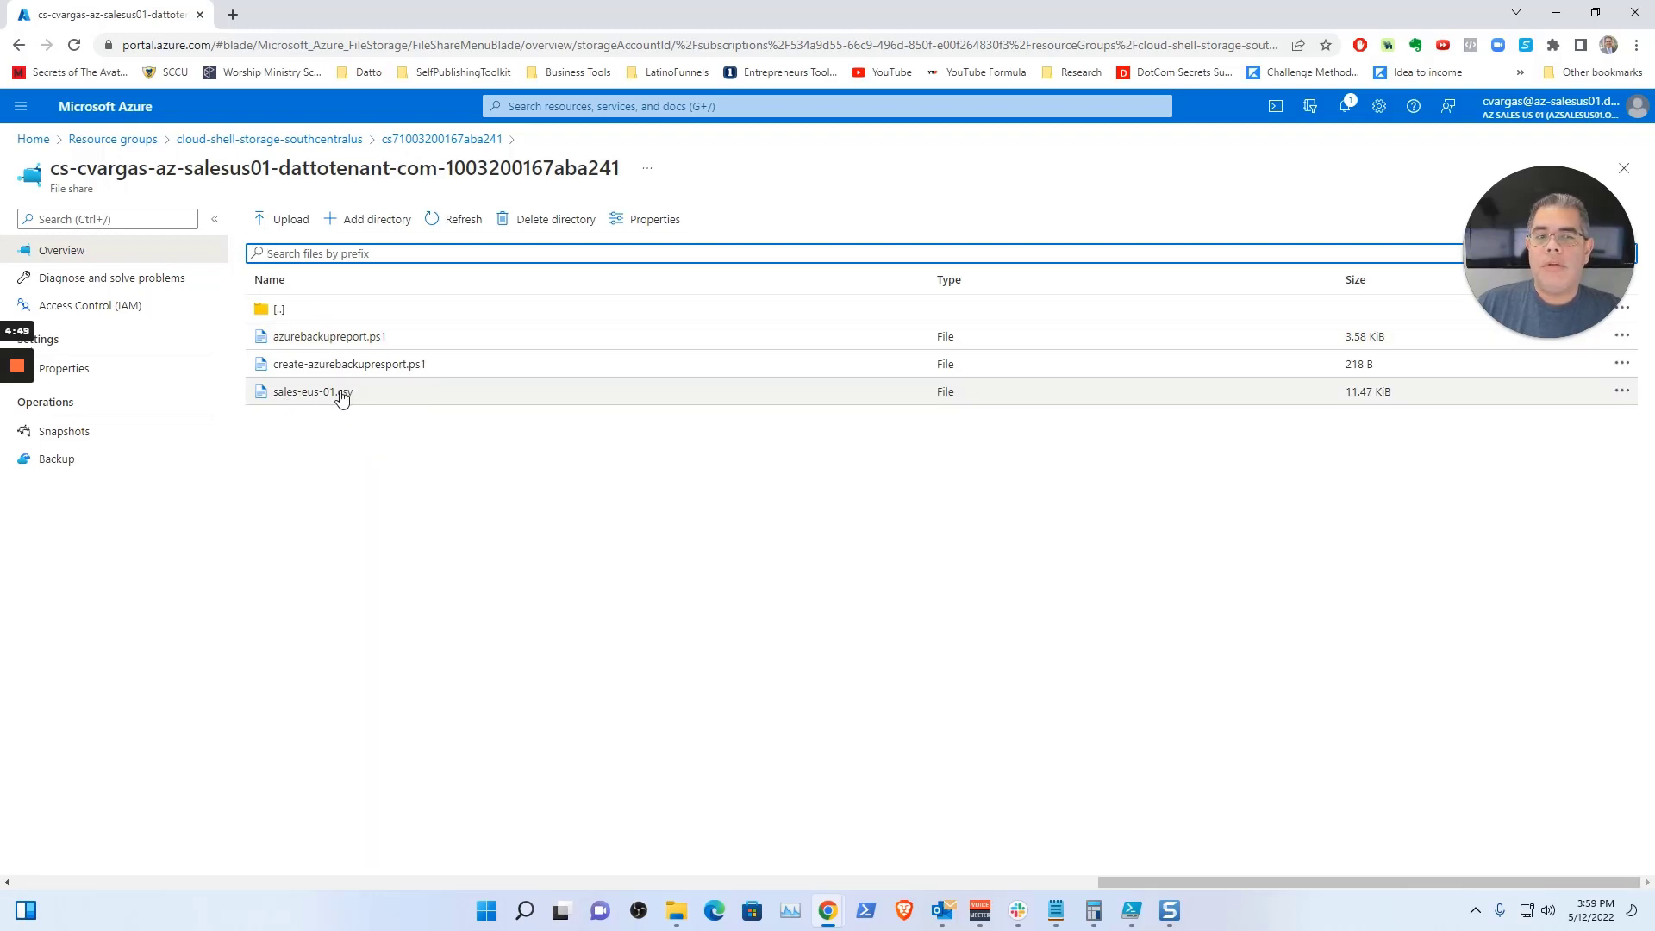
pyautogui.click(308, 391)
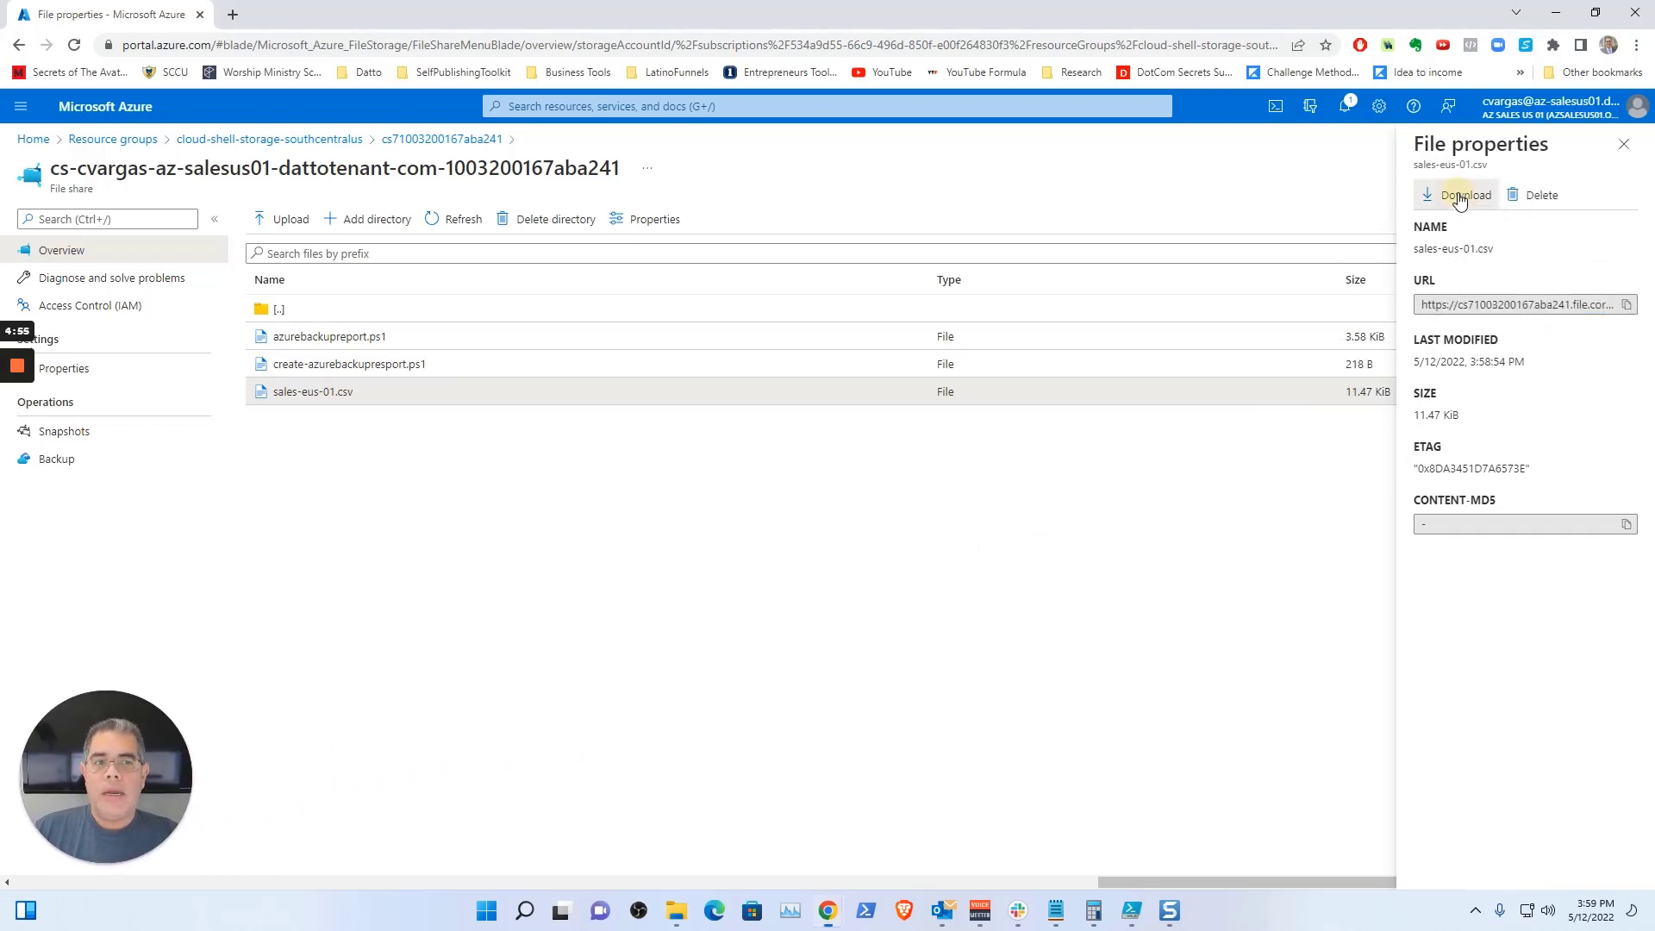
pyautogui.click(1457, 195)
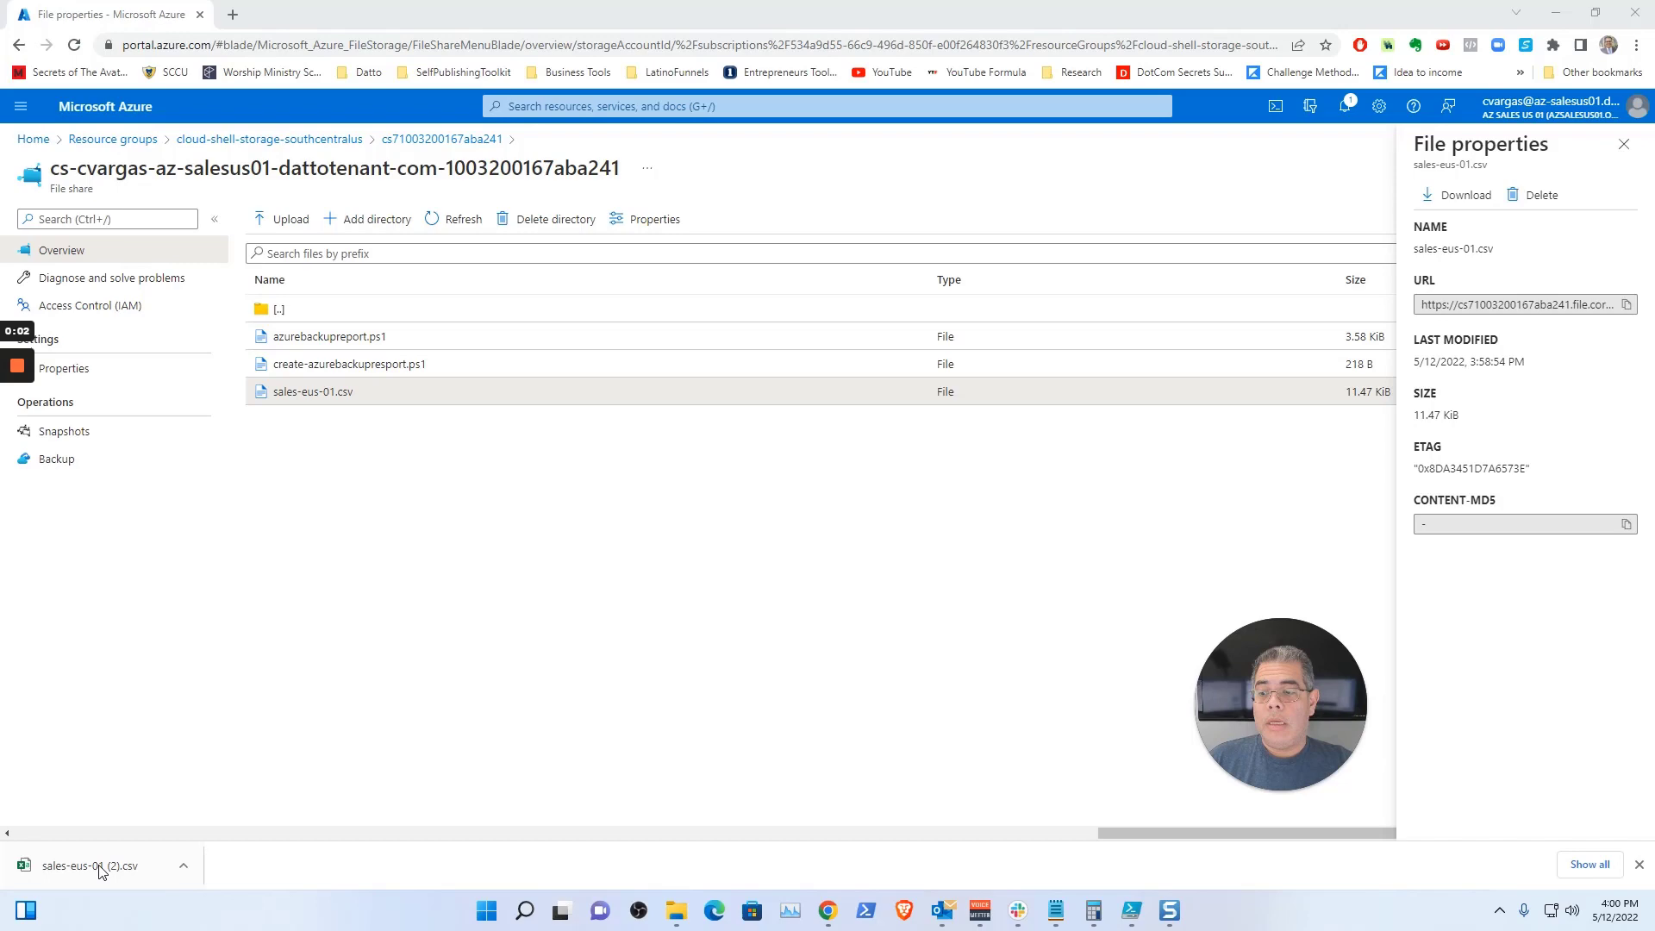
# - Open the downloaded sales-eus-01 (2).csv in Excel from the download bar
pyautogui.click(90, 865)
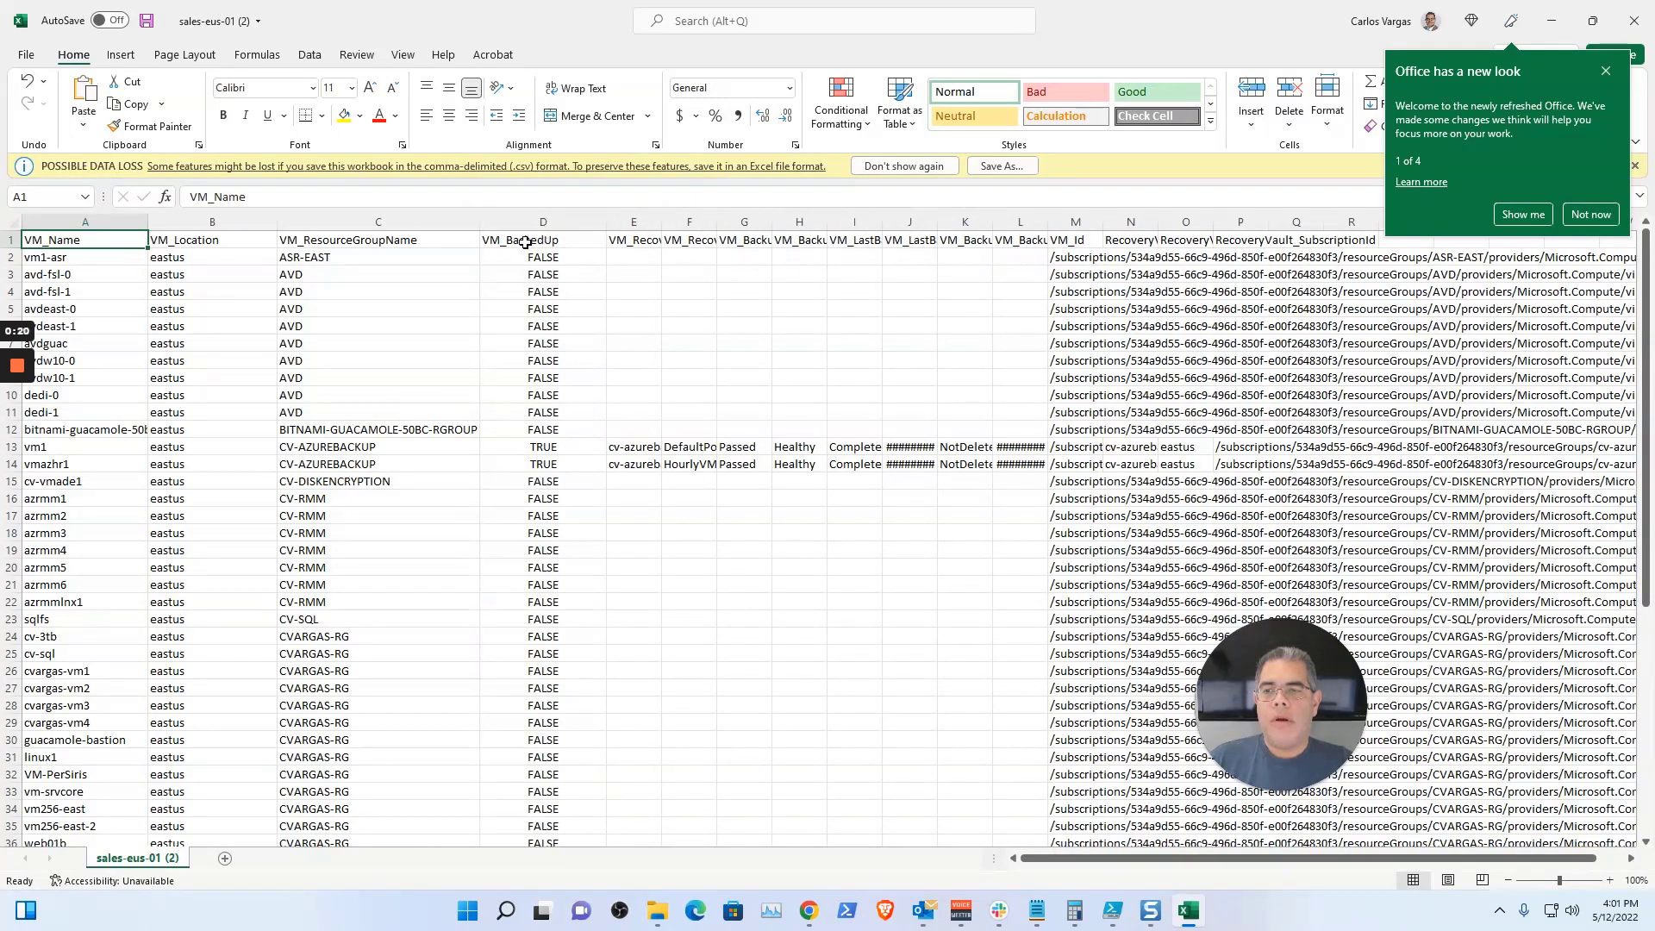
pyautogui.moveTo(550, 413)
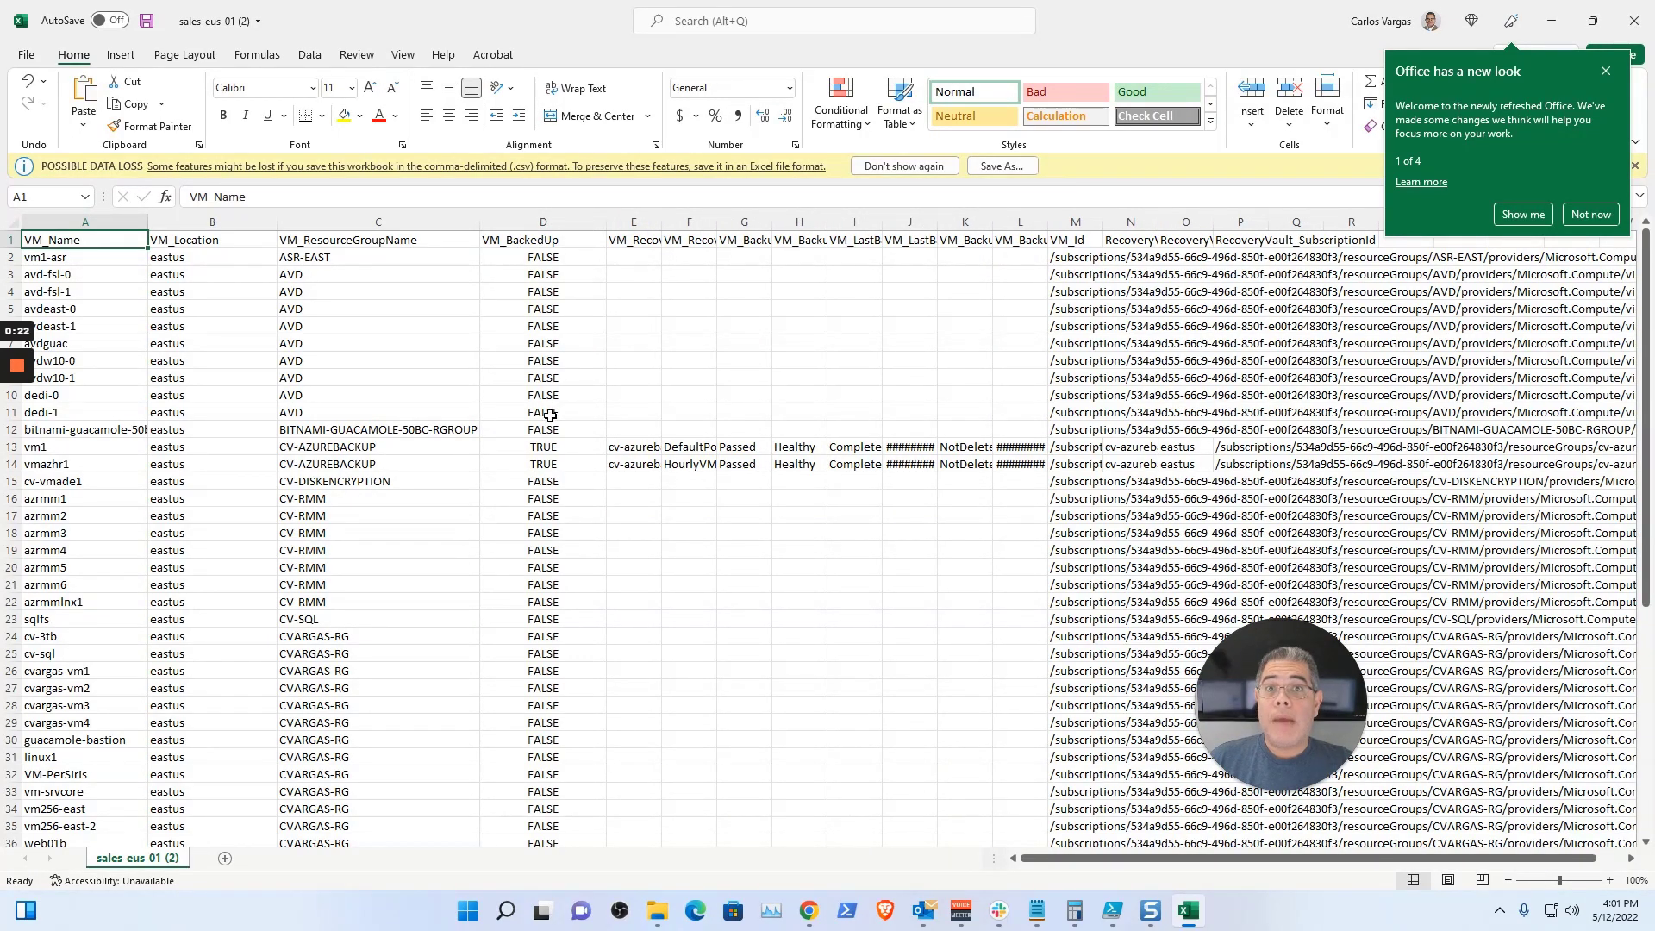